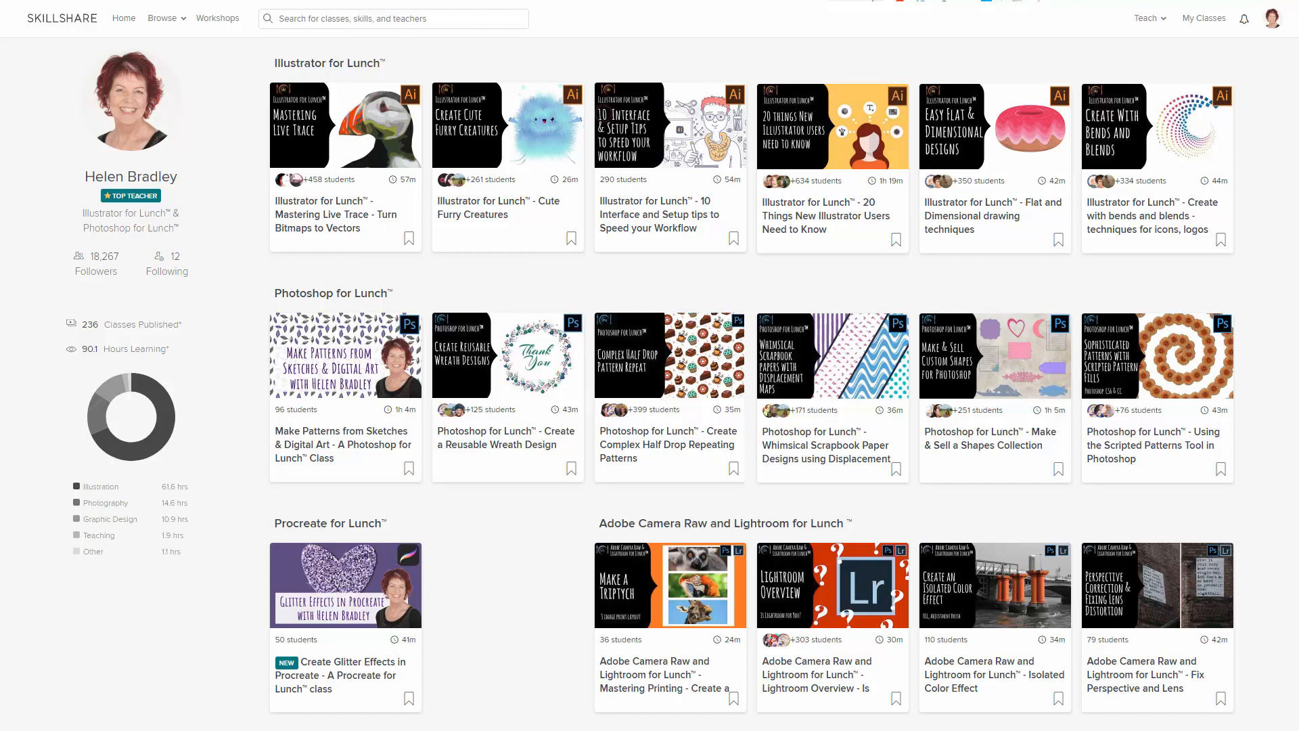
# - Leave the Skillshare page and bring up a blank Illustrator document
pyautogui.click(199, 9)
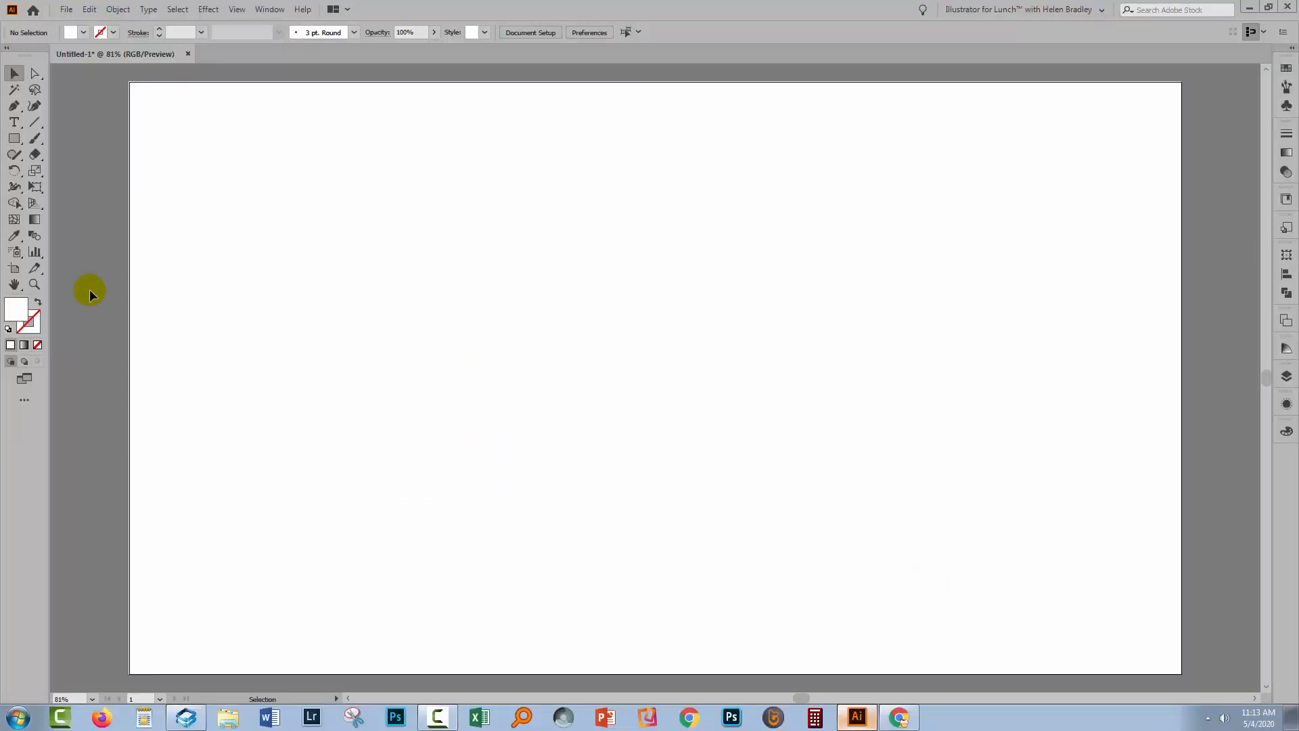
pyautogui.moveTo(95, 218)
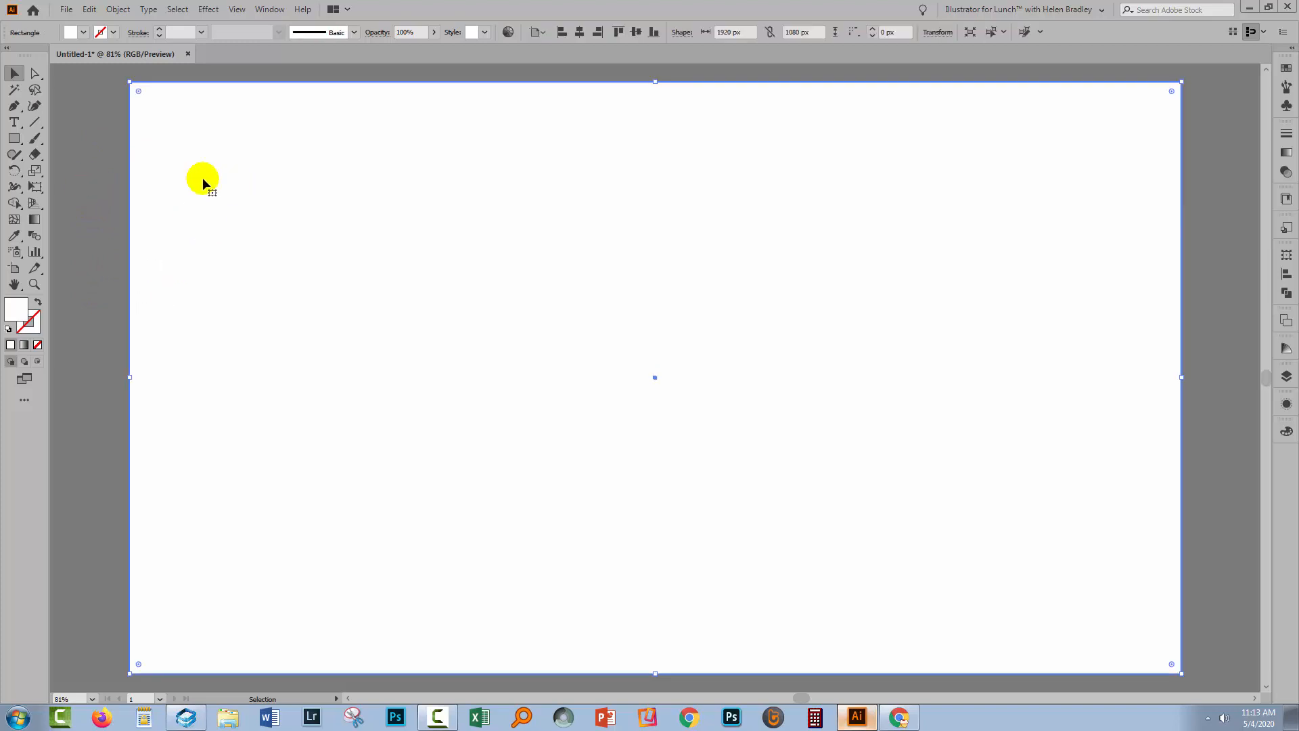
pyautogui.moveTo(1280, 88)
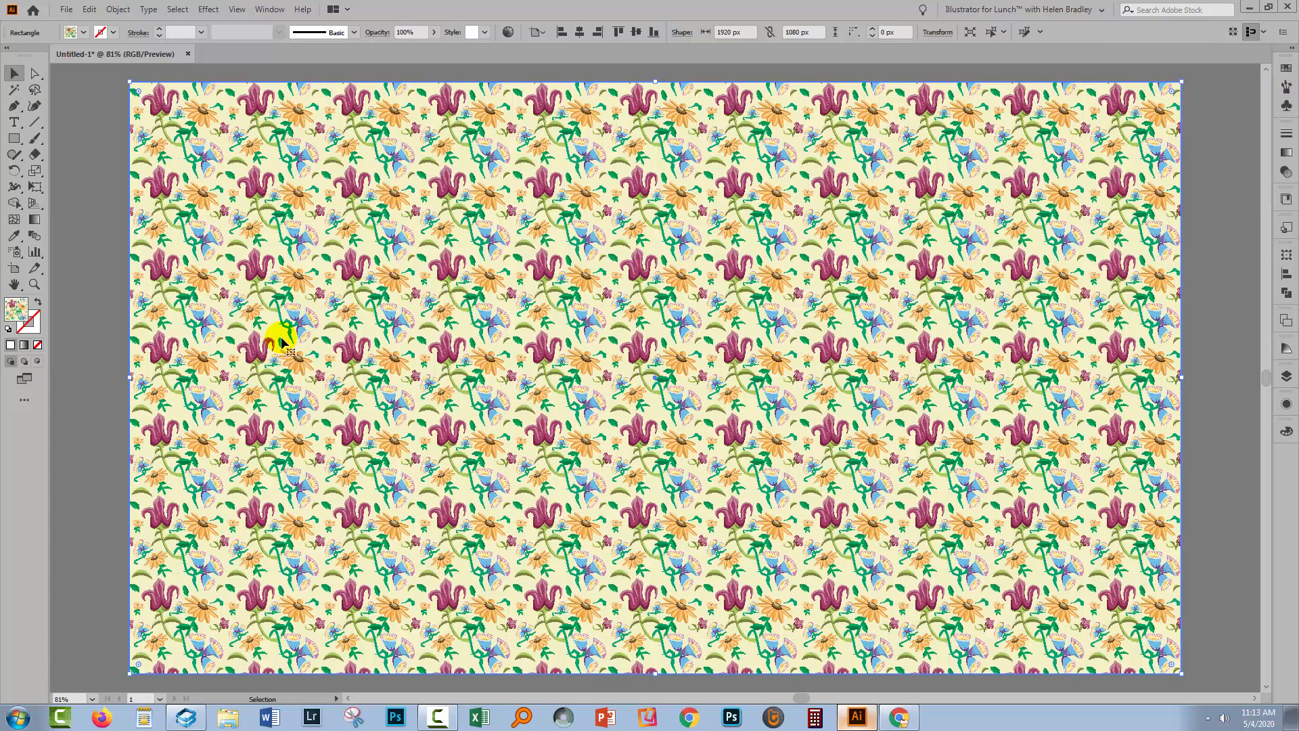
pyautogui.moveTo(112, 389)
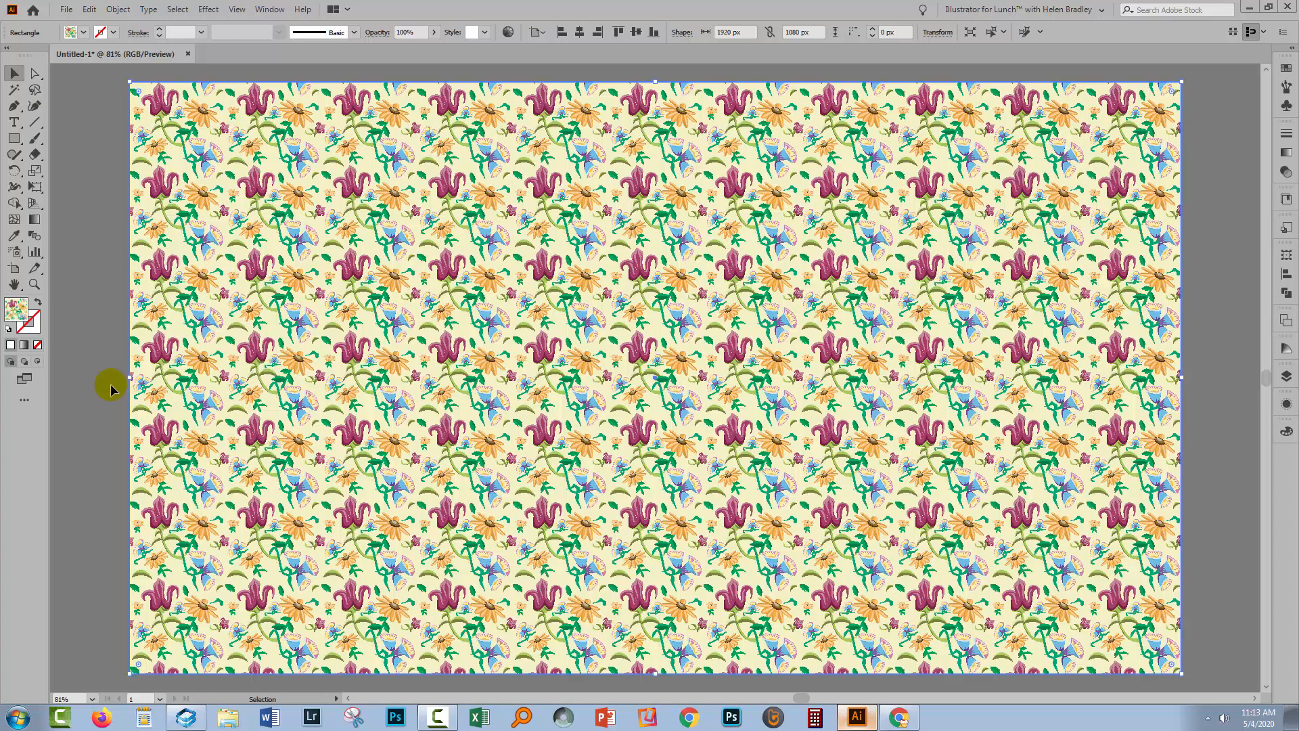
pyautogui.moveTo(133, 327)
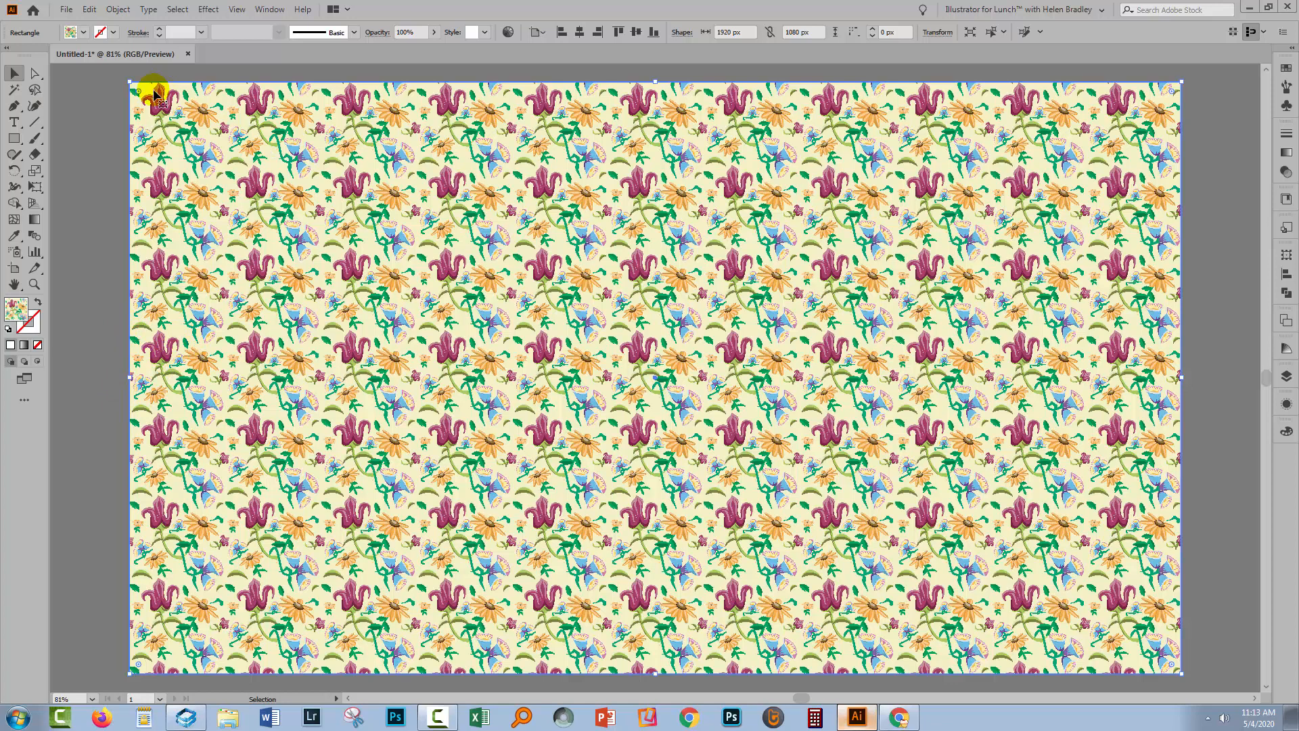
pyautogui.moveTo(357, 273)
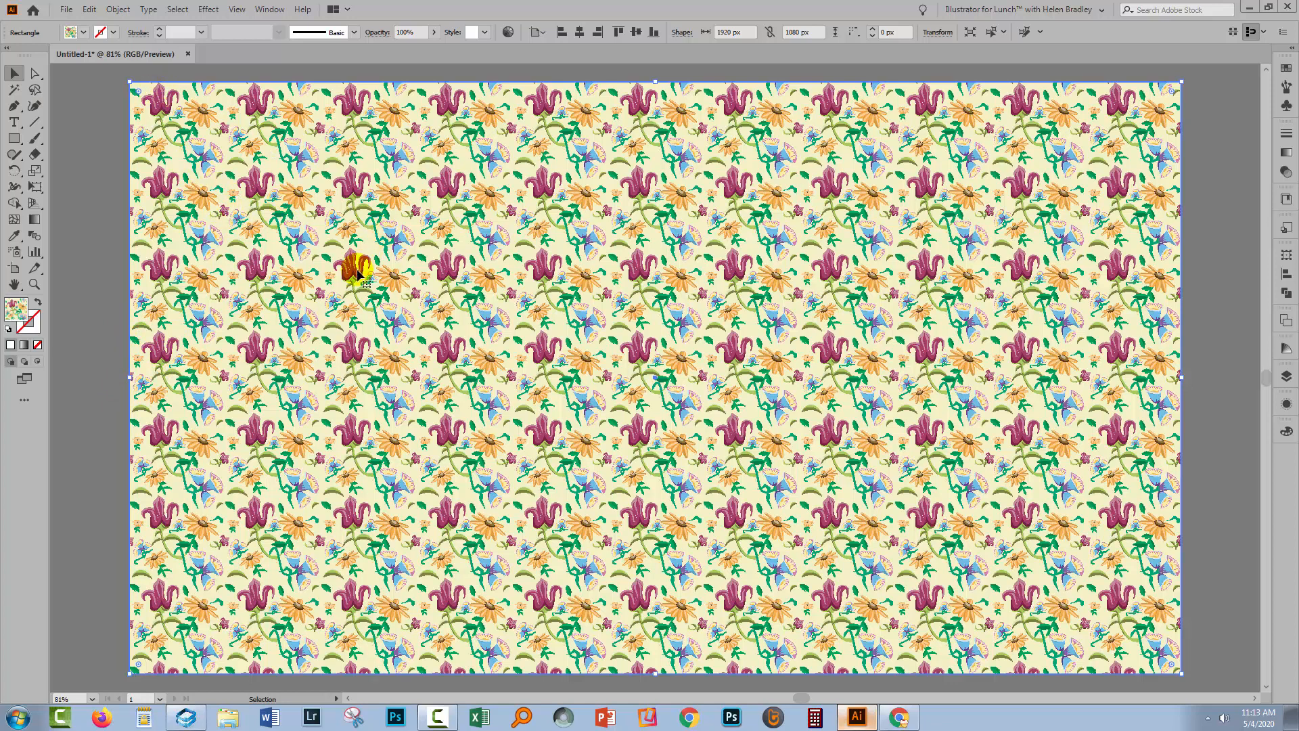
pyautogui.moveTo(88, 162)
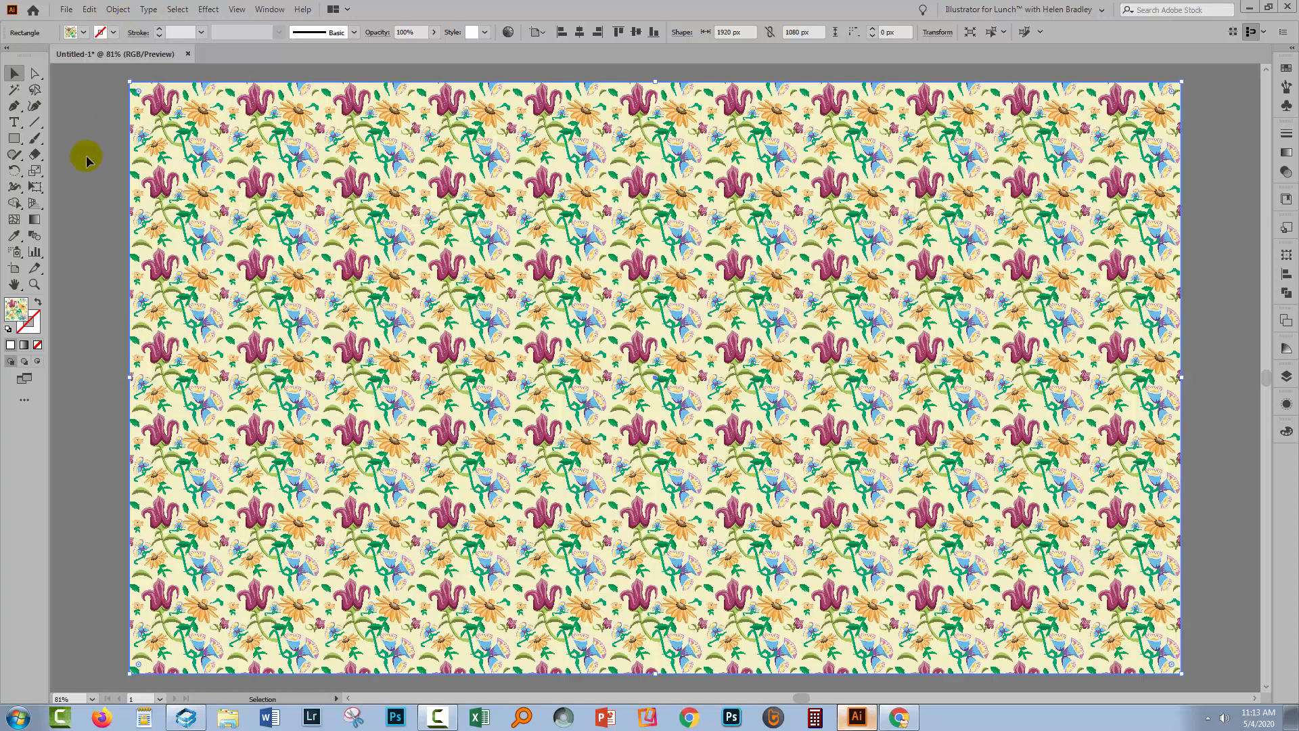
pyautogui.moveTo(230, 74)
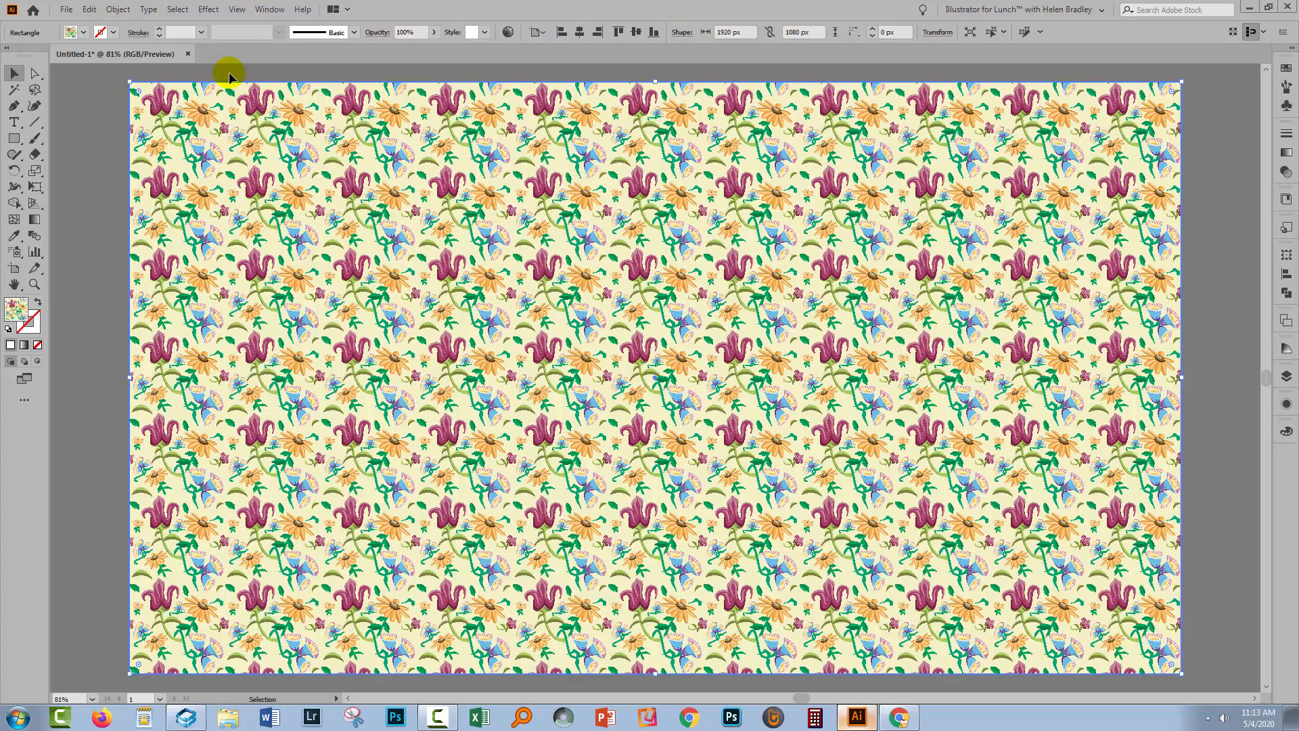
# - Draw a 1920×1080 rectangle and fill it with the yellow floral pattern swatch
pyautogui.click(117, 8)
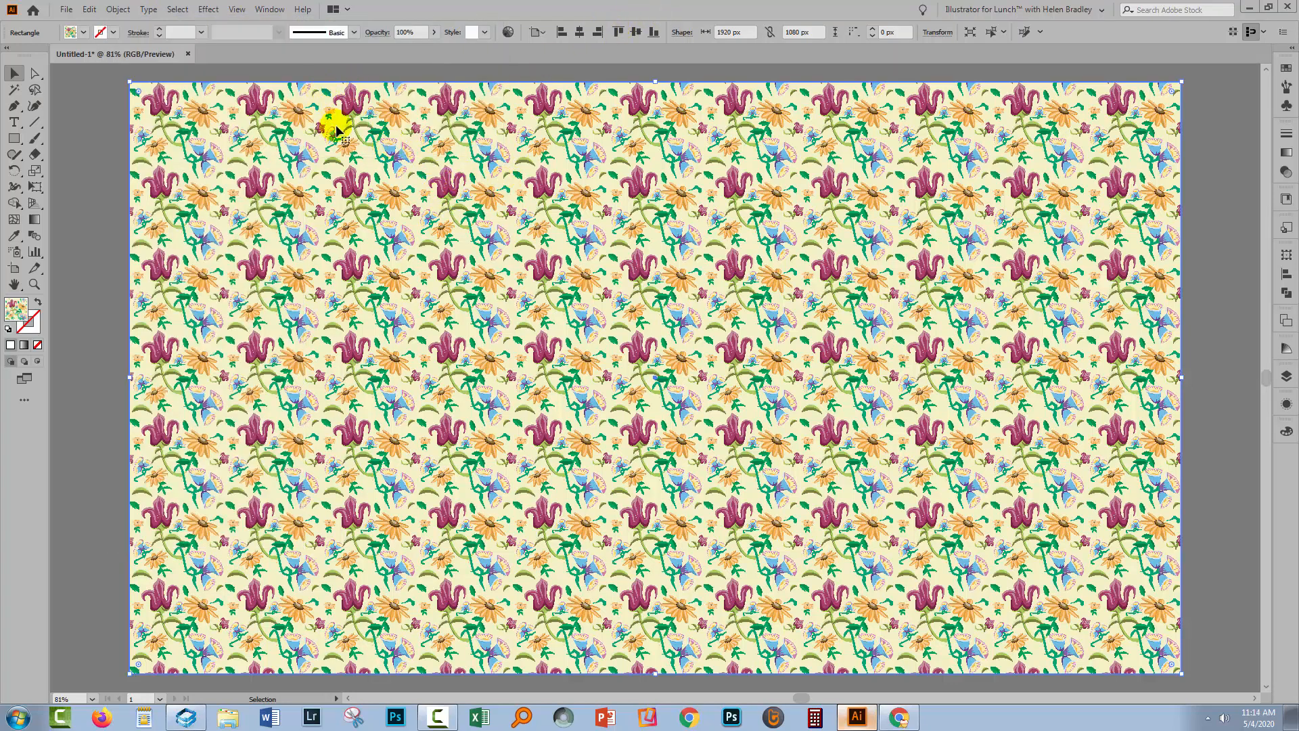
pyautogui.moveTo(207, 8)
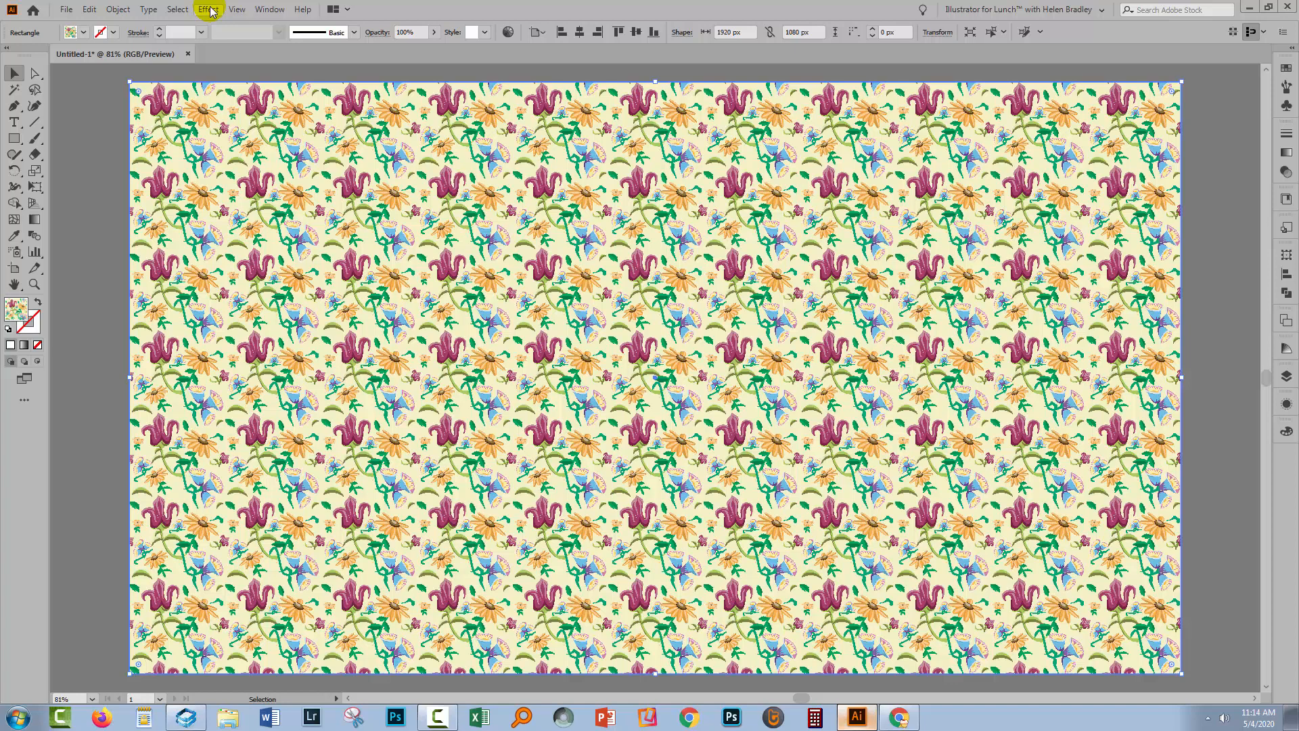
# - Add a Transform effect (Distort & Transform) with Preview on and Transform Objects off, patterns only
pyautogui.click(208, 9)
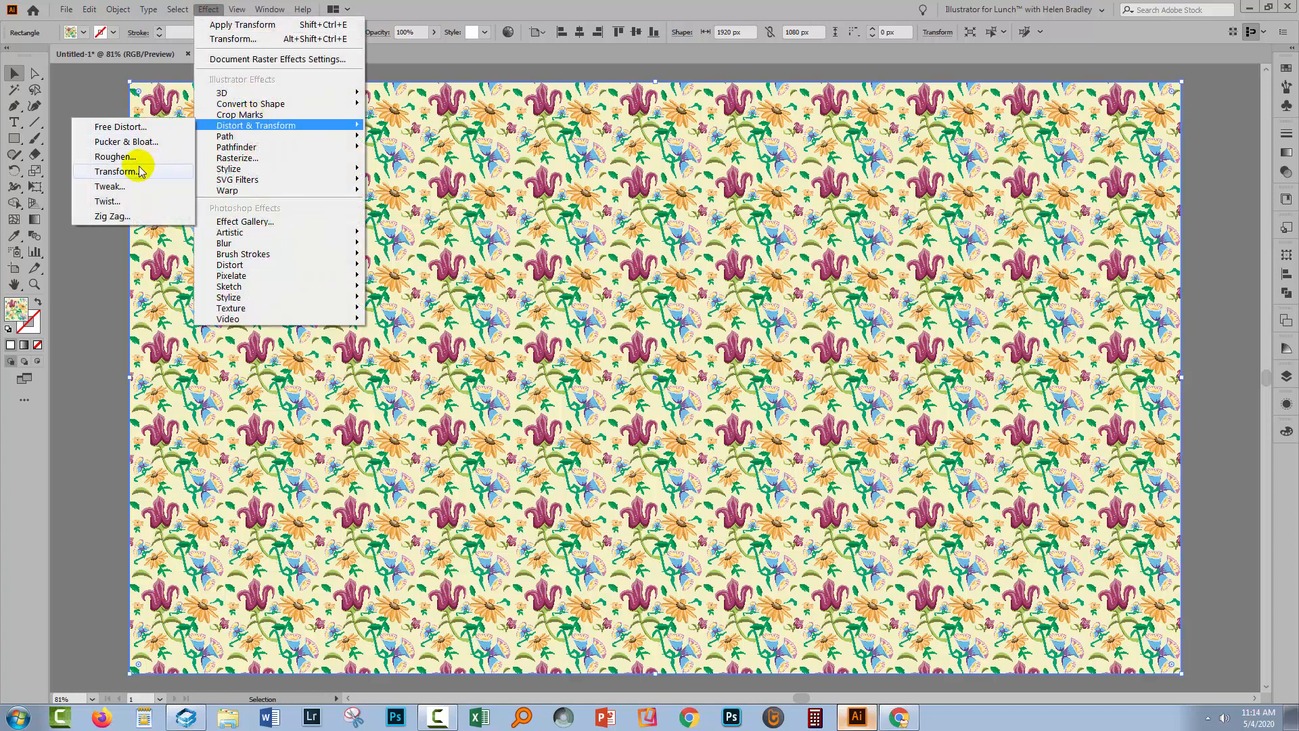
pyautogui.click(114, 170)
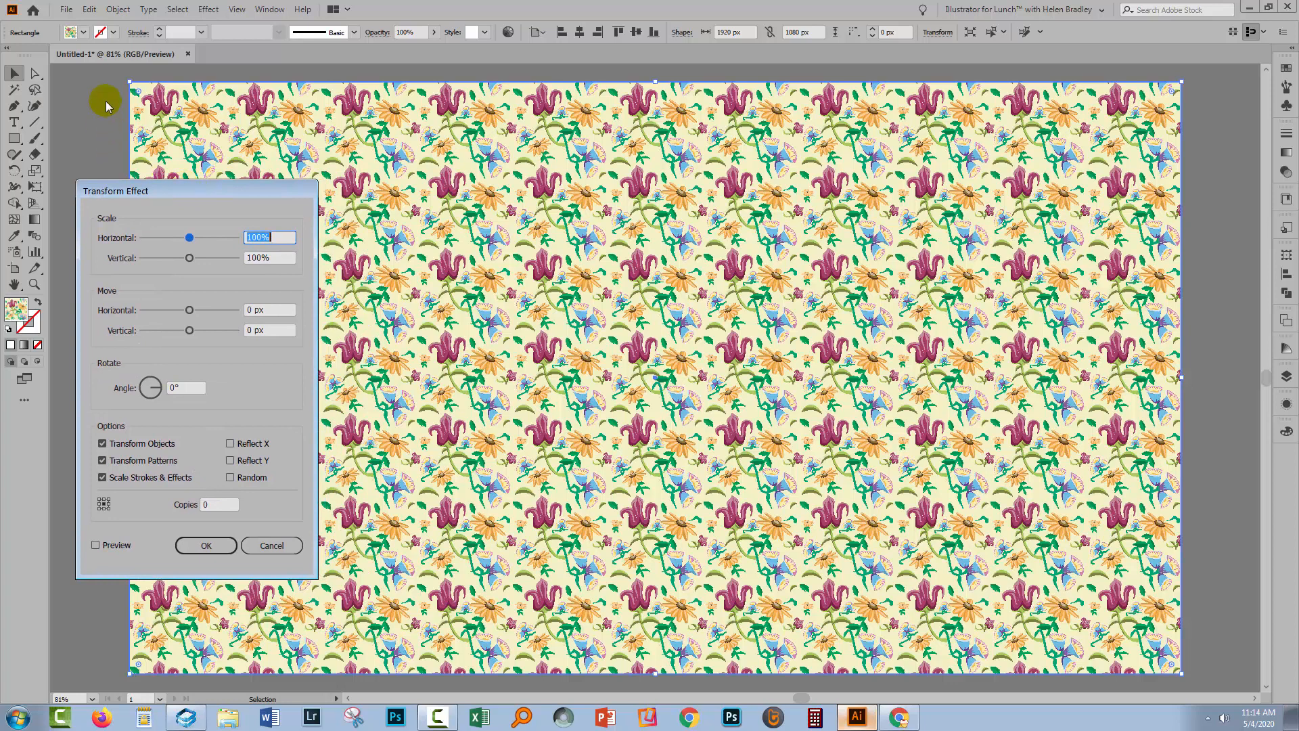
pyautogui.moveTo(213, 158)
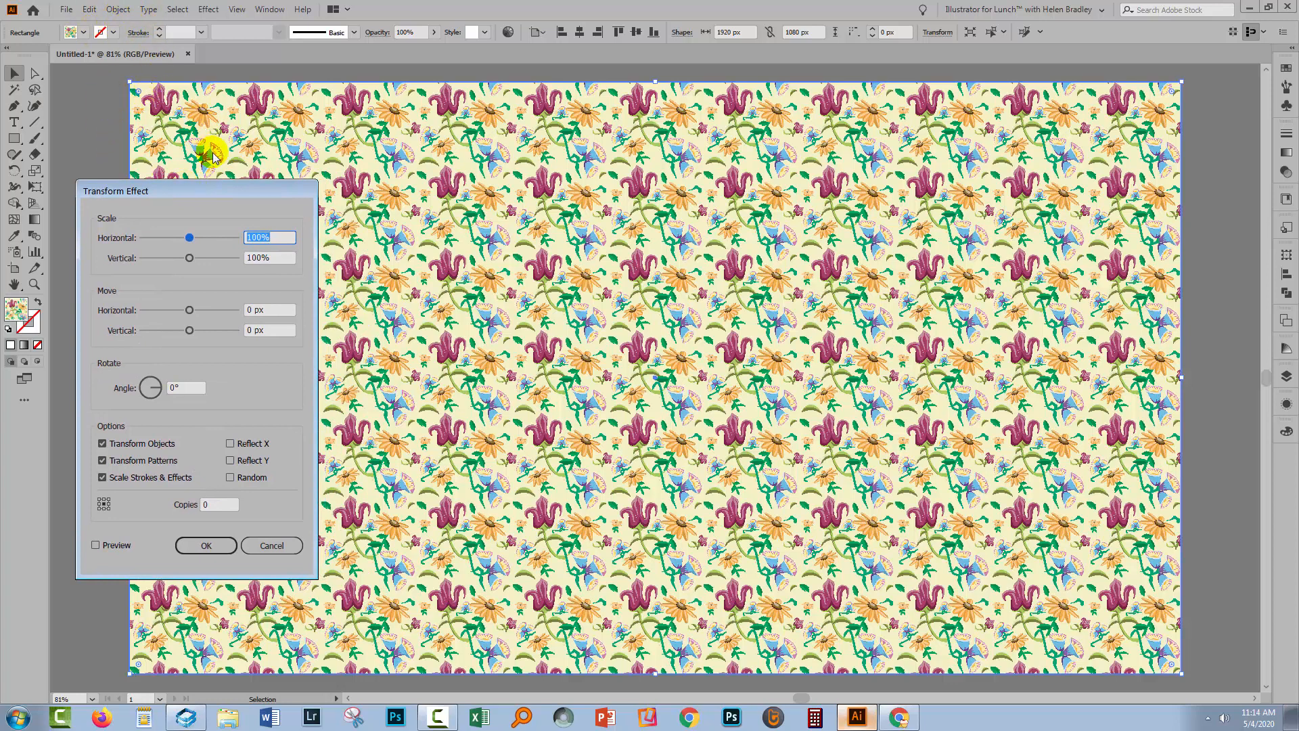
pyautogui.moveTo(95, 544)
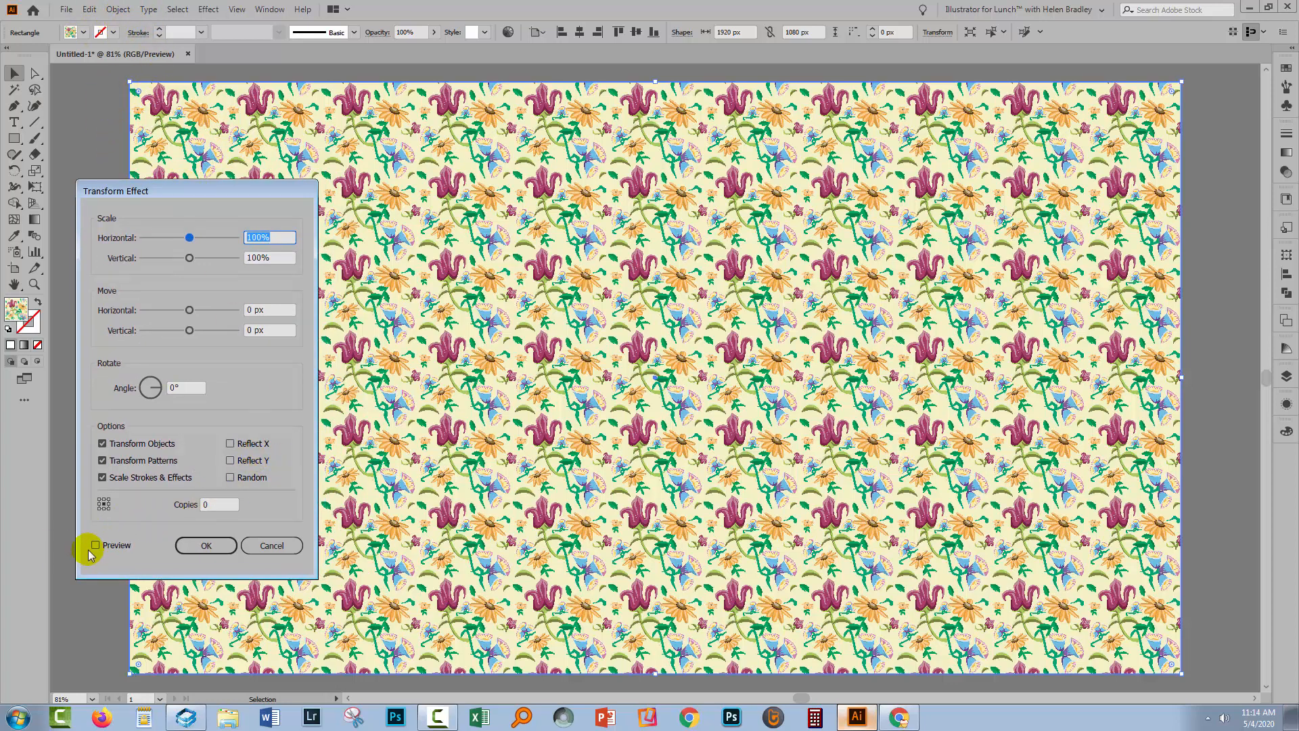
pyautogui.click(95, 544)
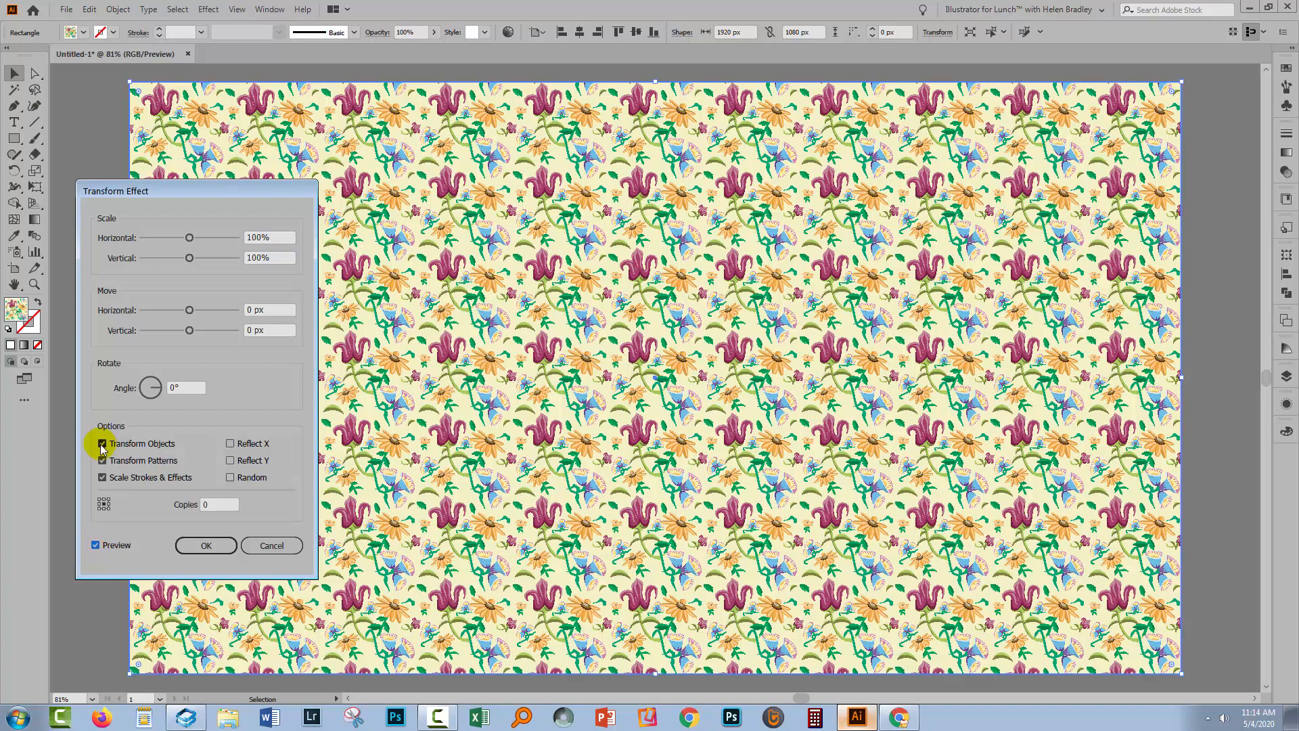
pyautogui.click(102, 460)
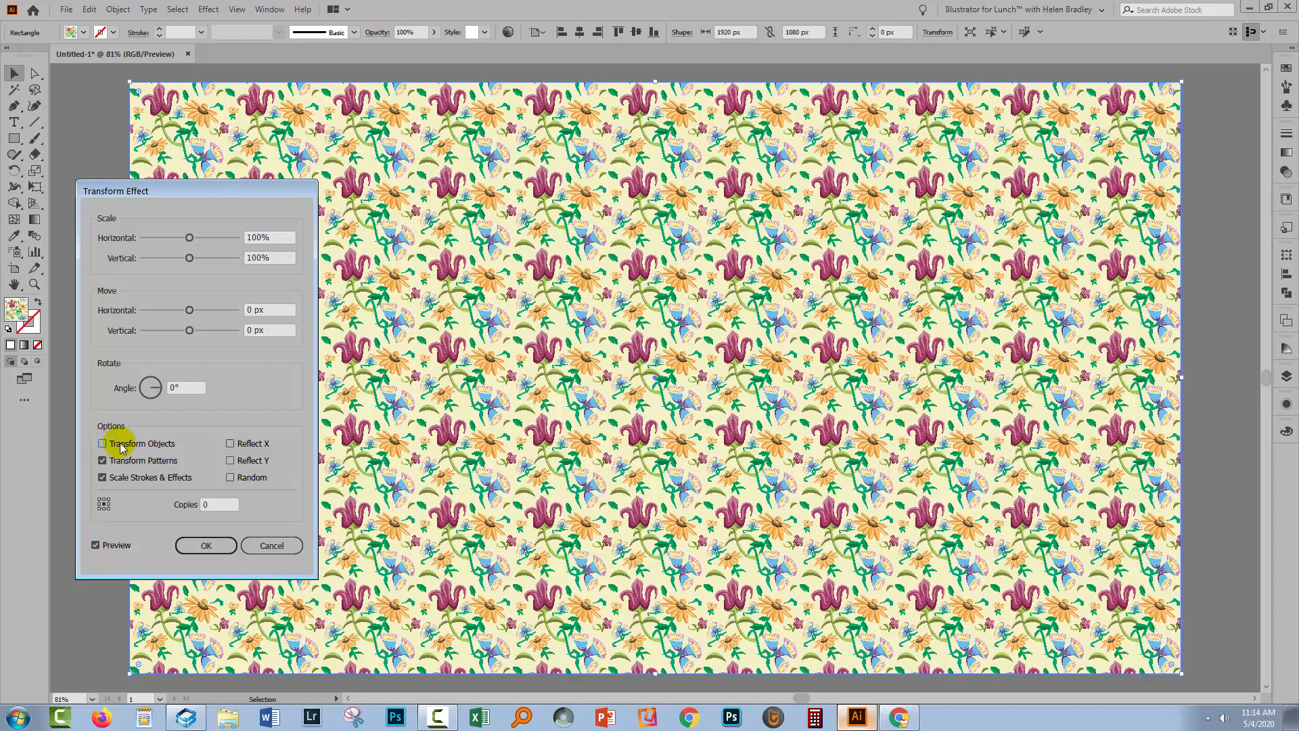
pyautogui.click(102, 443)
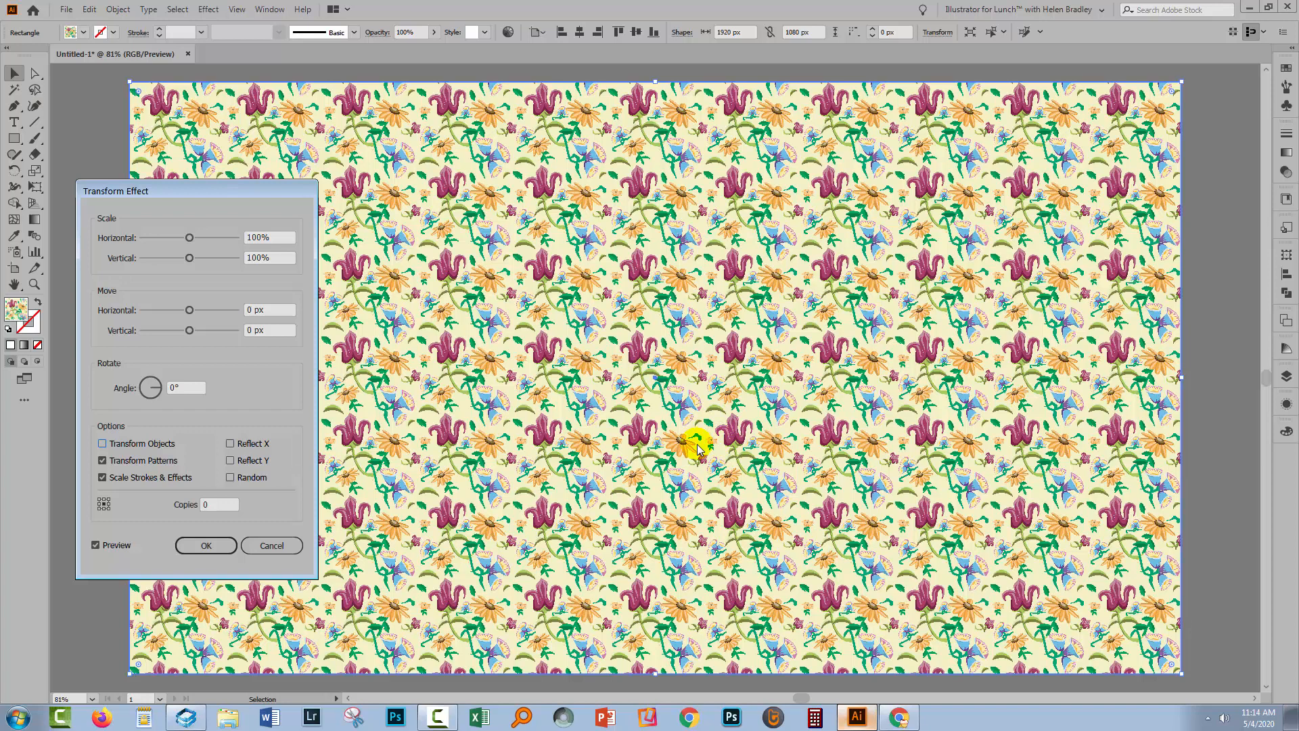
pyautogui.moveTo(259, 412)
pyautogui.write('150')
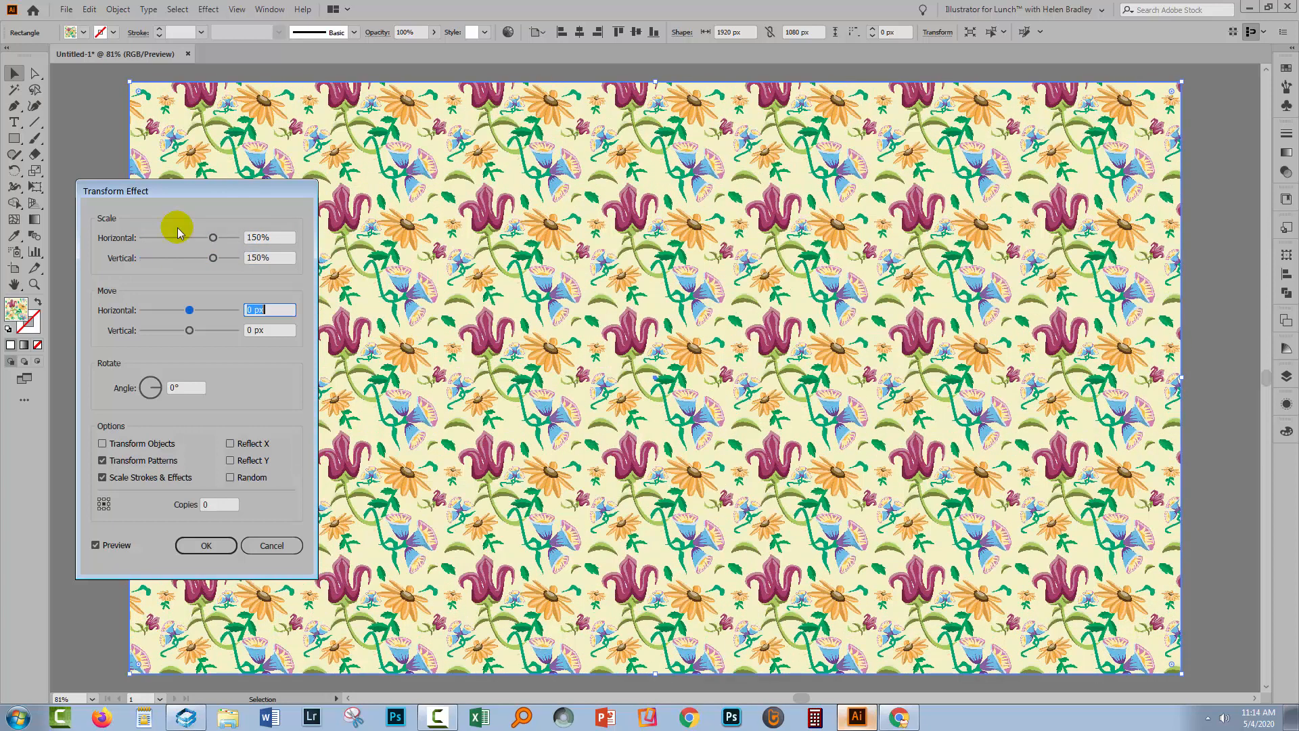
pyautogui.moveTo(260, 252)
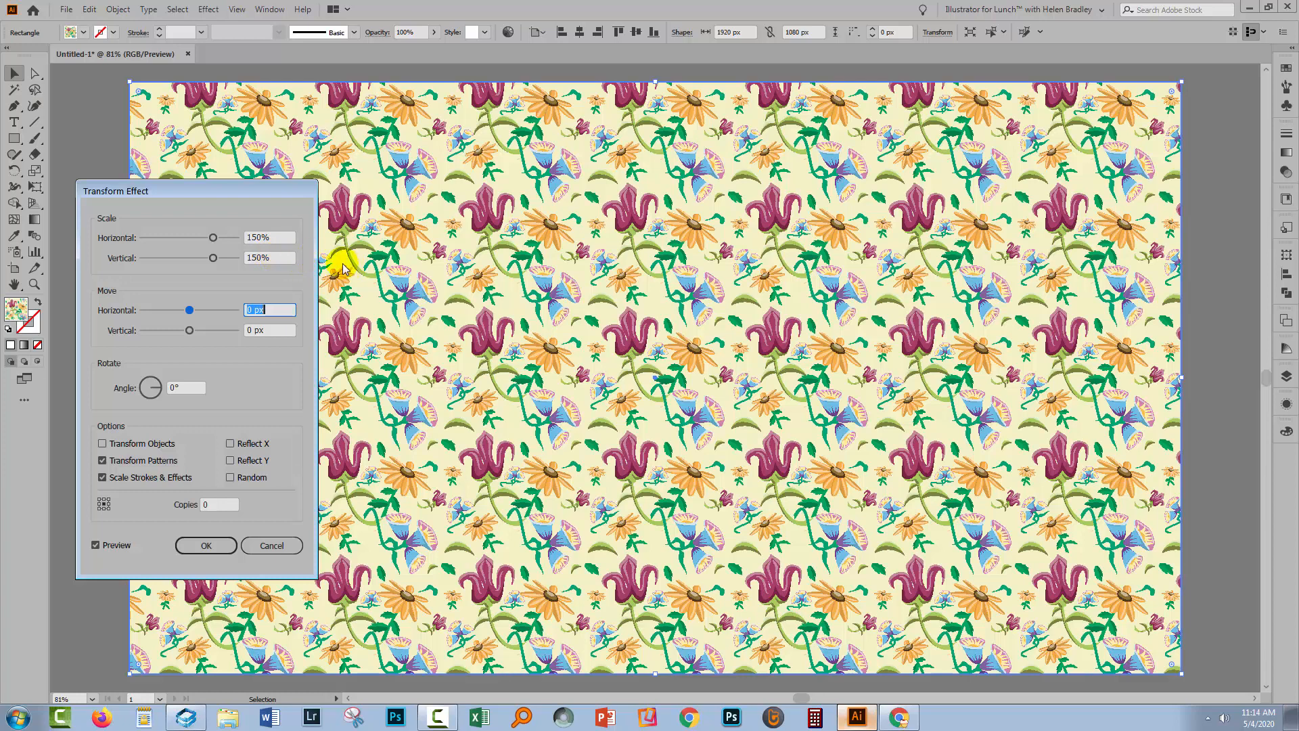
pyautogui.moveTo(642, 258)
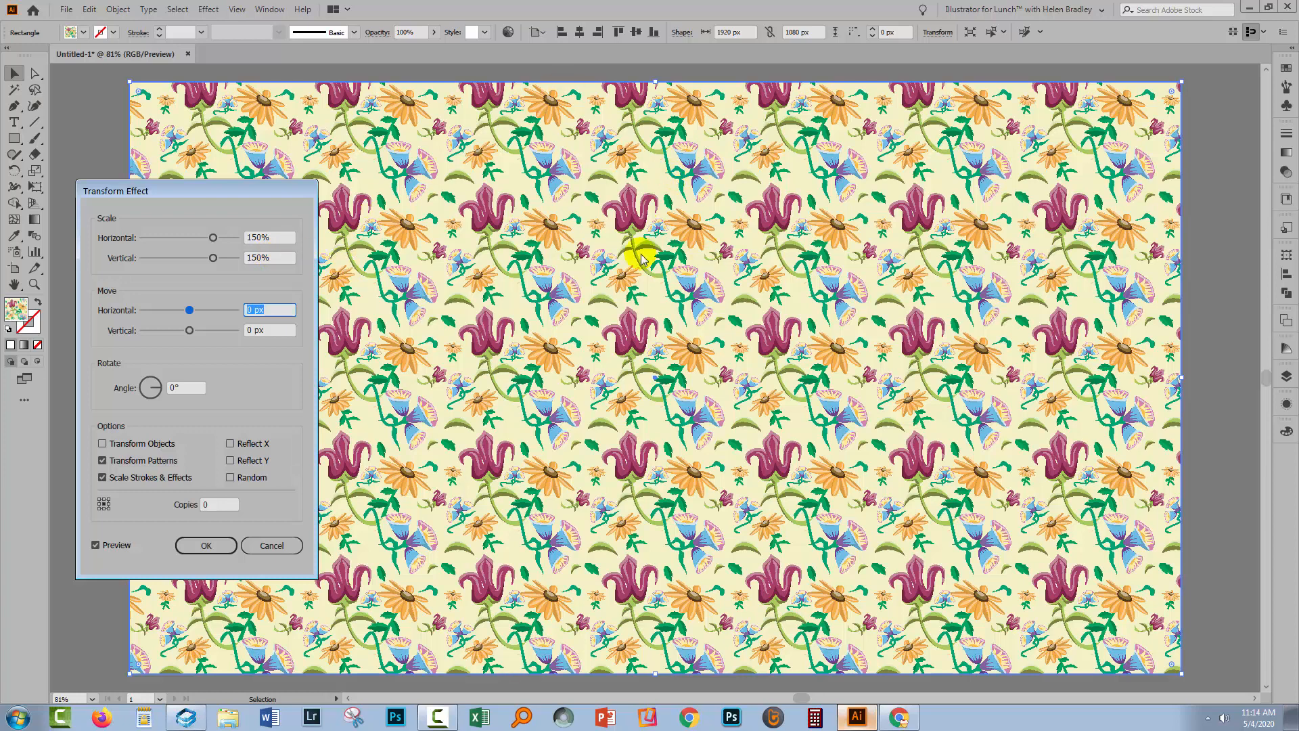
pyautogui.moveTo(667, 371)
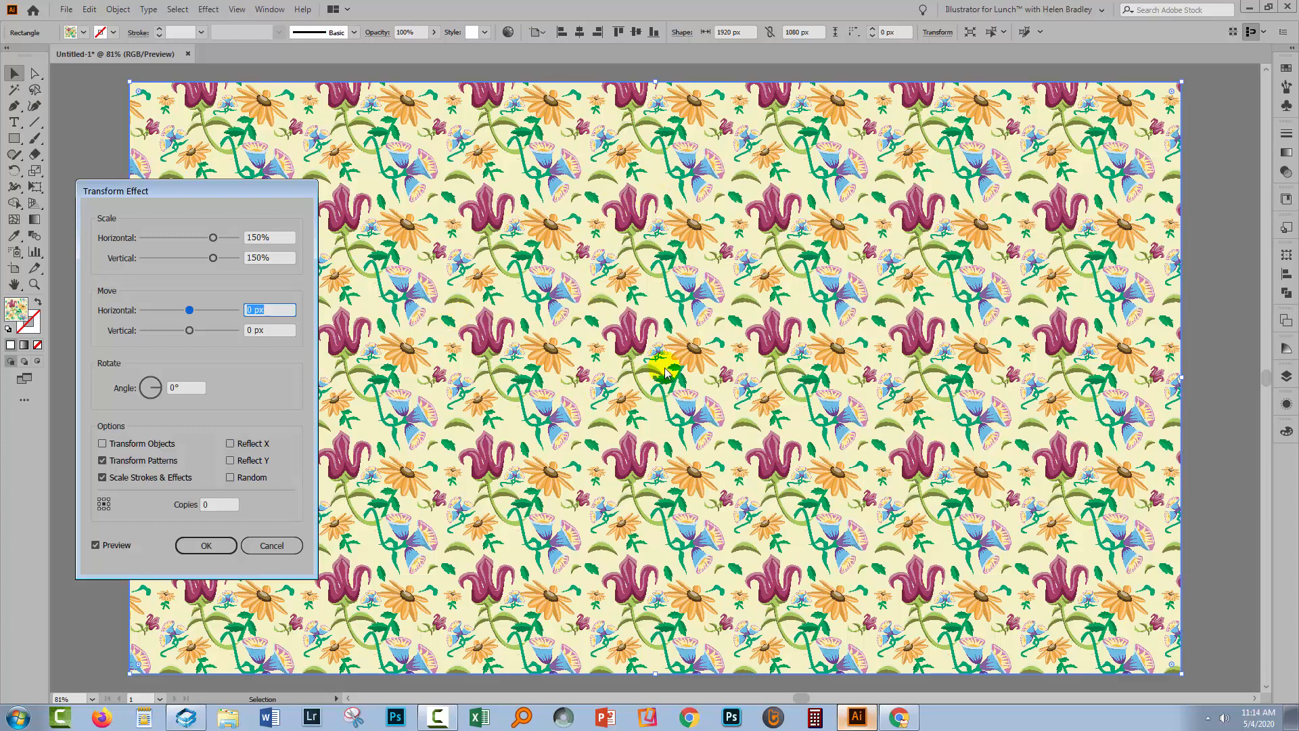
pyautogui.moveTo(273, 251)
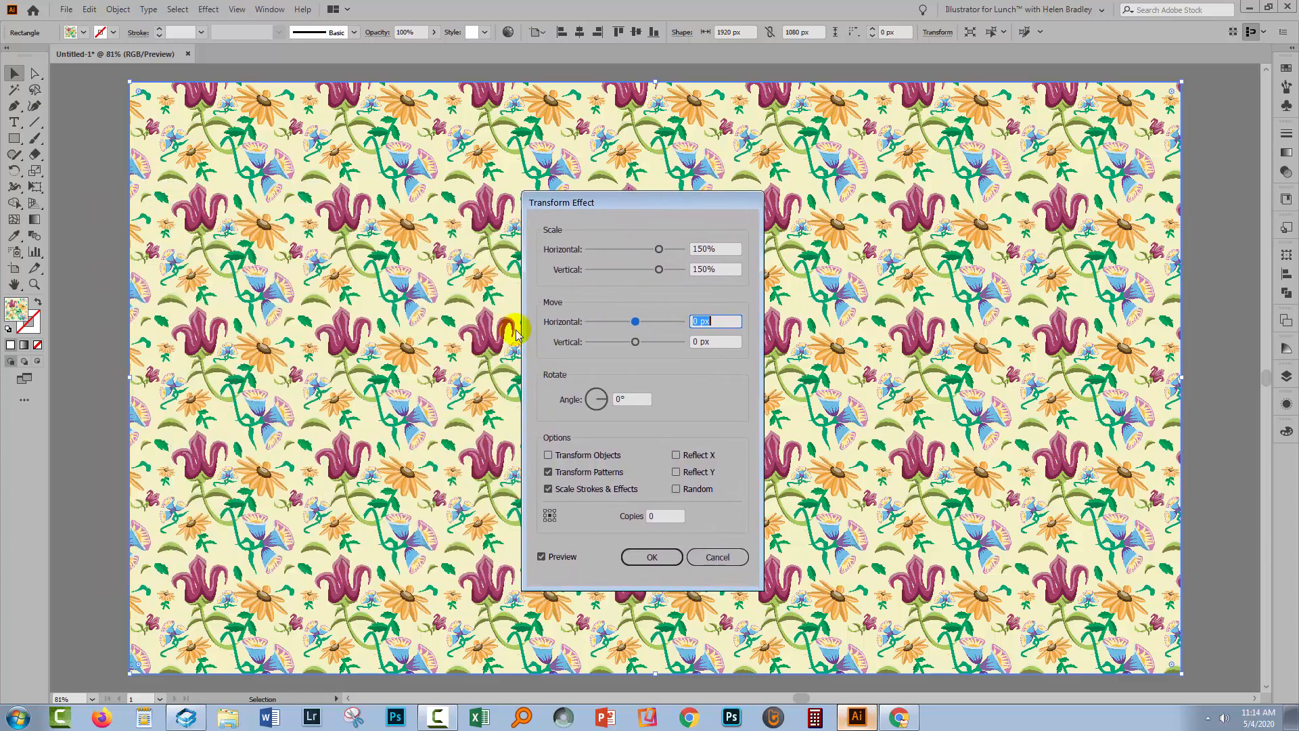
pyautogui.moveTo(202, 90)
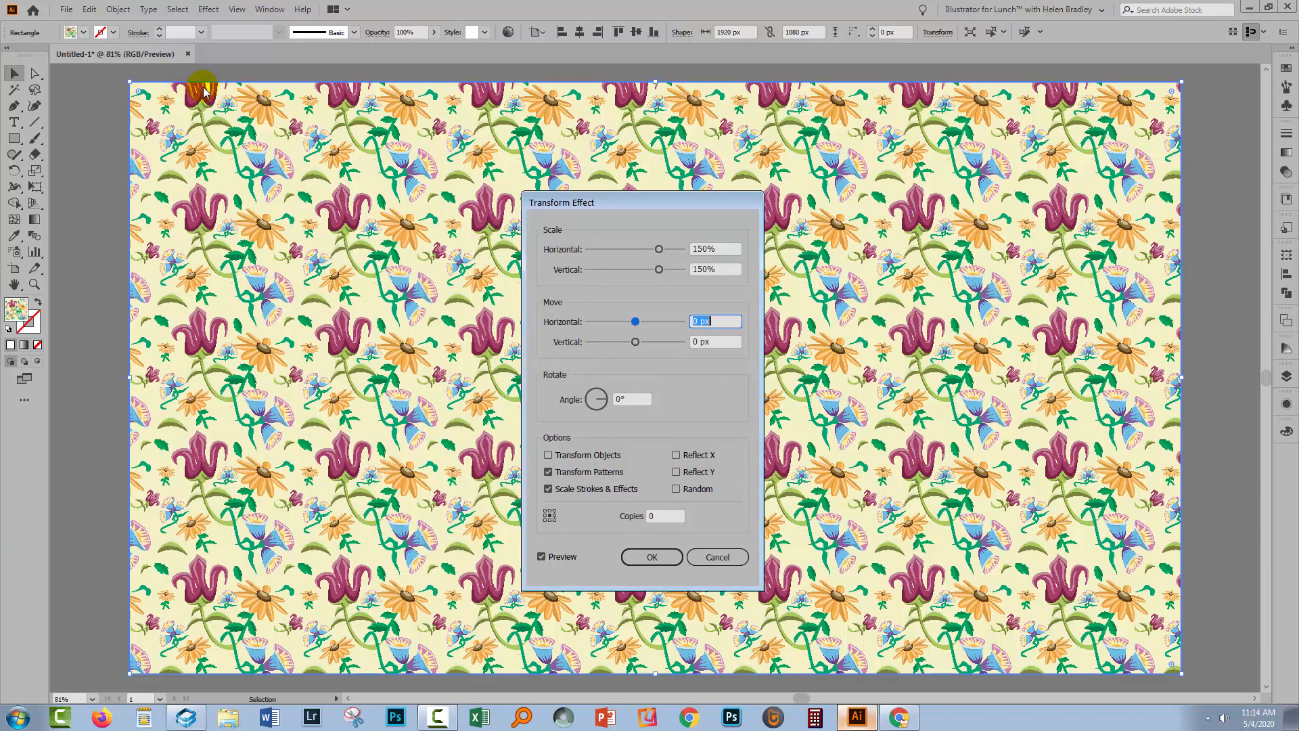
pyautogui.moveTo(544, 273)
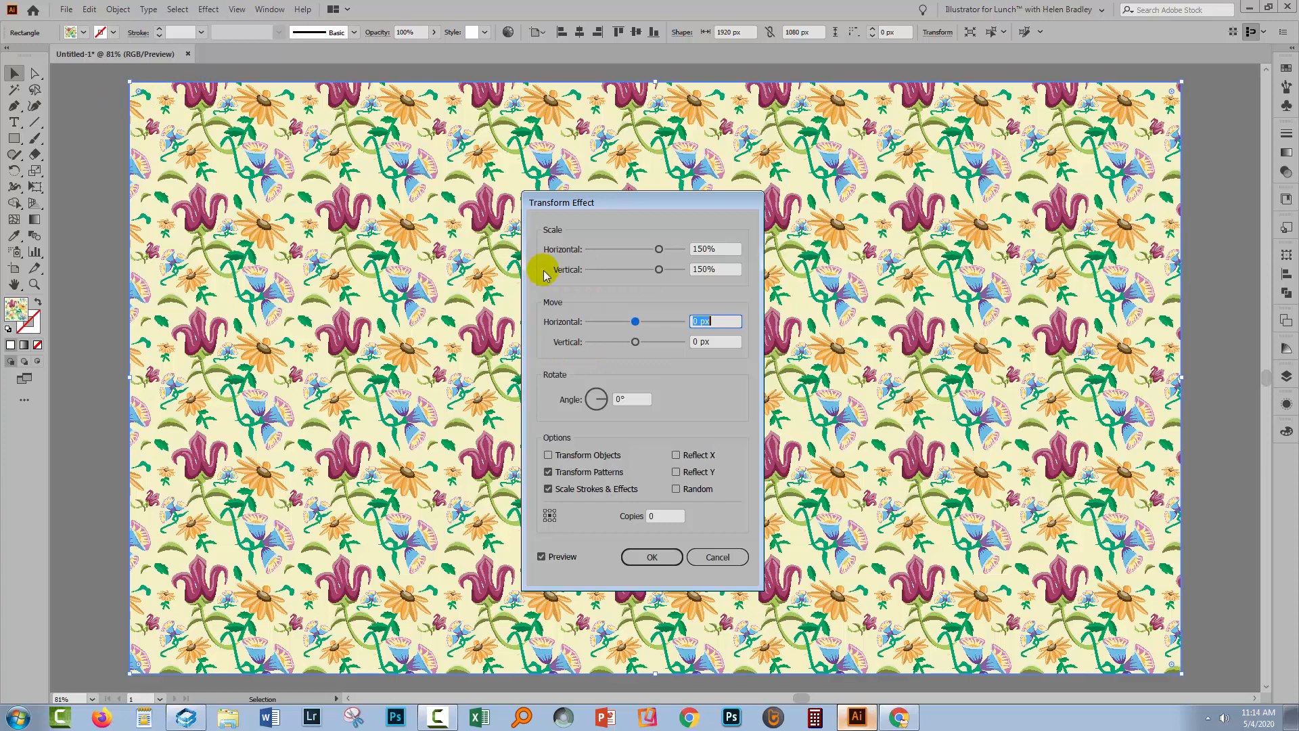
pyautogui.moveTo(725, 321)
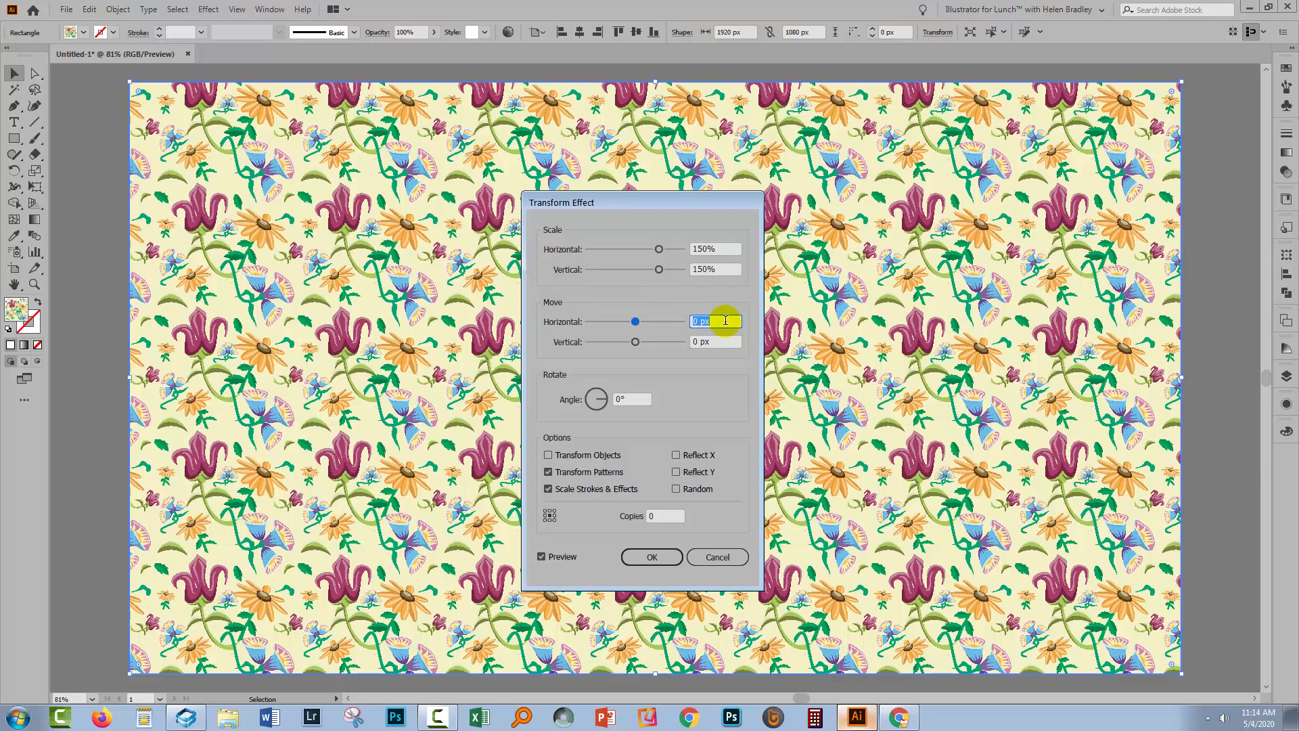
# - Move the pattern -70 px horizontally and 46 px vertically in the Transform effect
pyautogui.write('-70')
pyautogui.click(715, 341)
pyautogui.write('46')
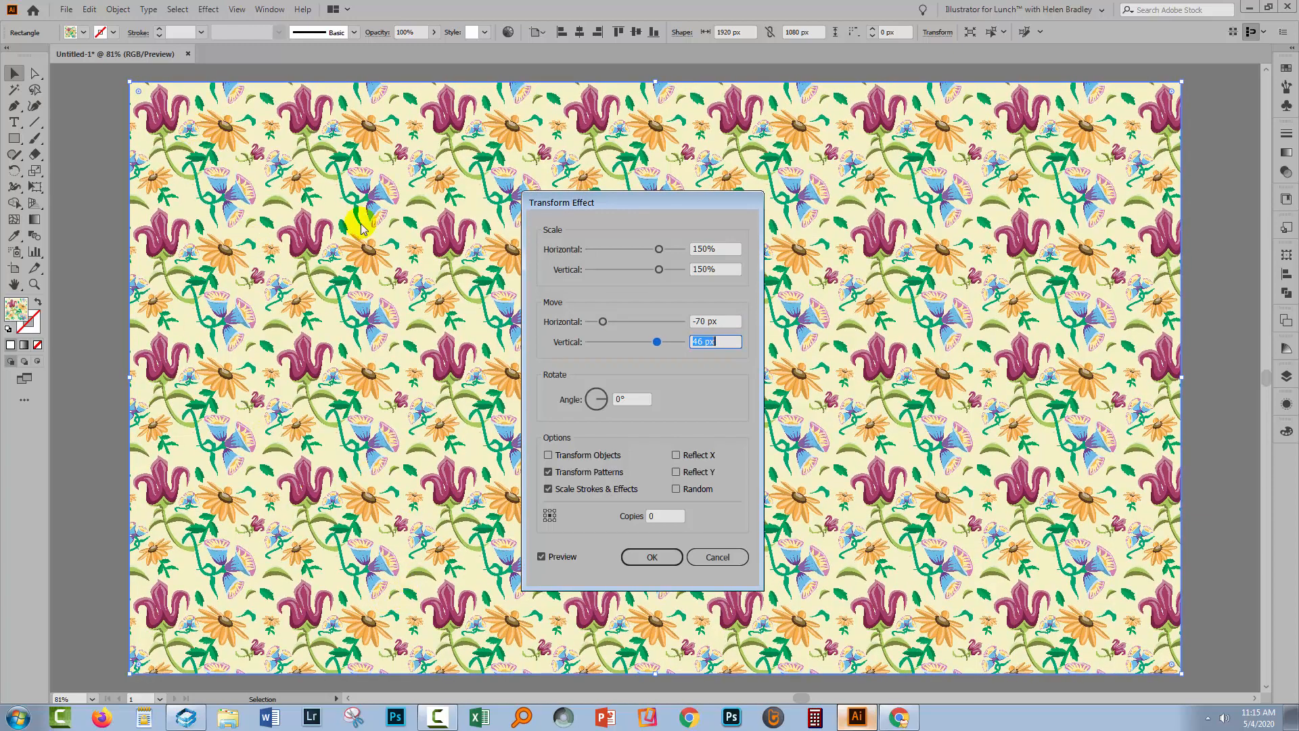
pyautogui.moveTo(310, 539)
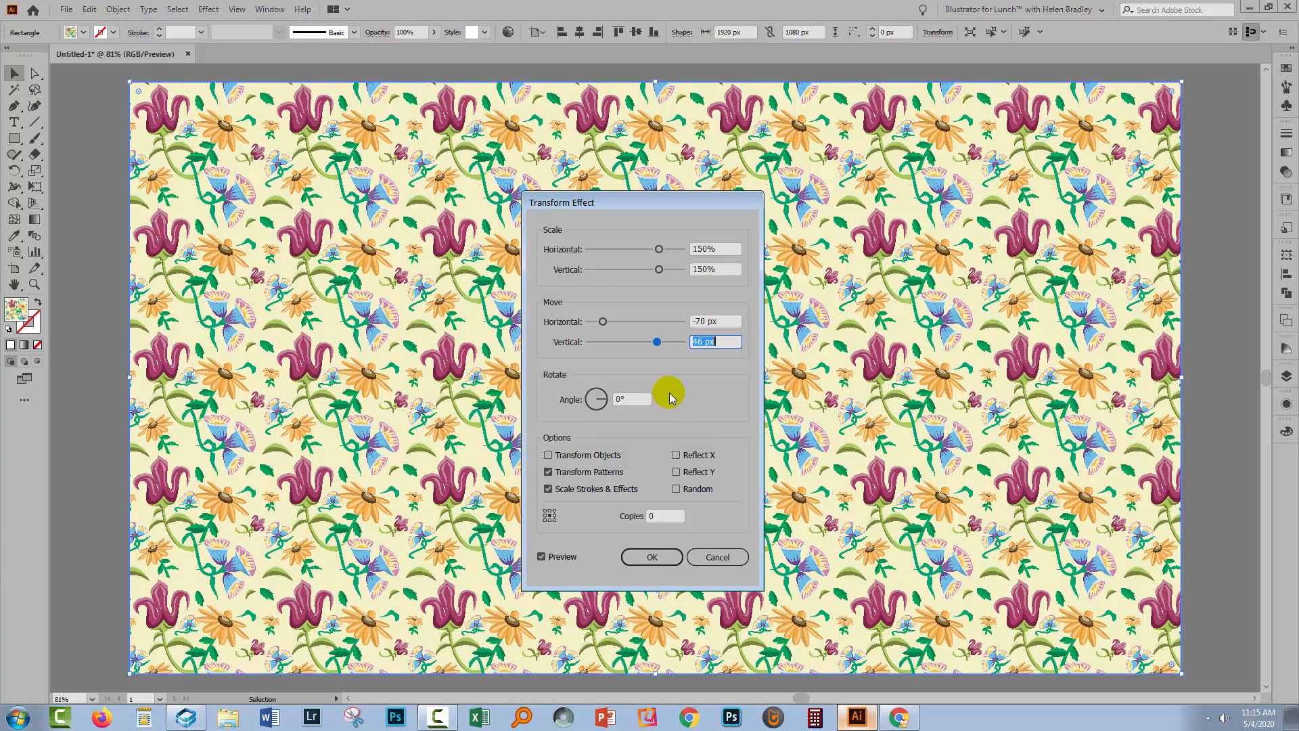
# - Set the pattern rotation angle to 45° and confirm the Transform effect with OK
pyautogui.click(632, 399)
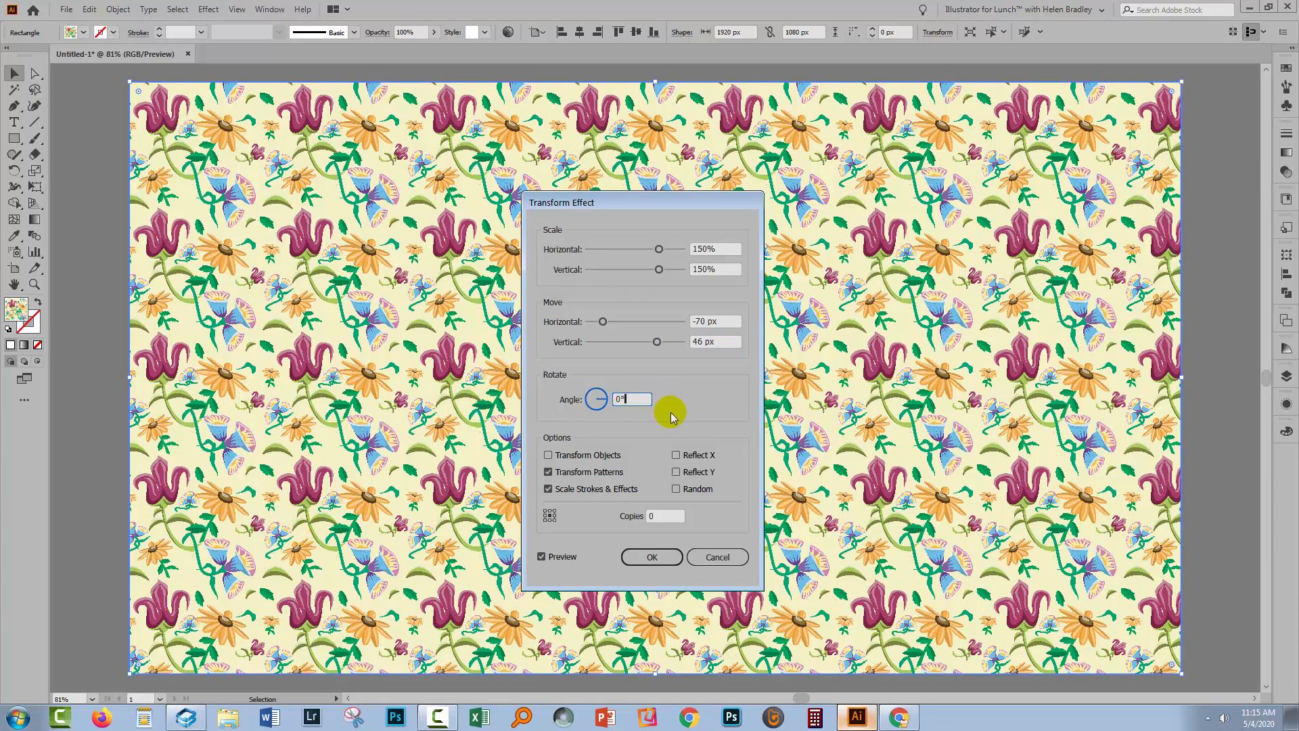
pyautogui.write('20')
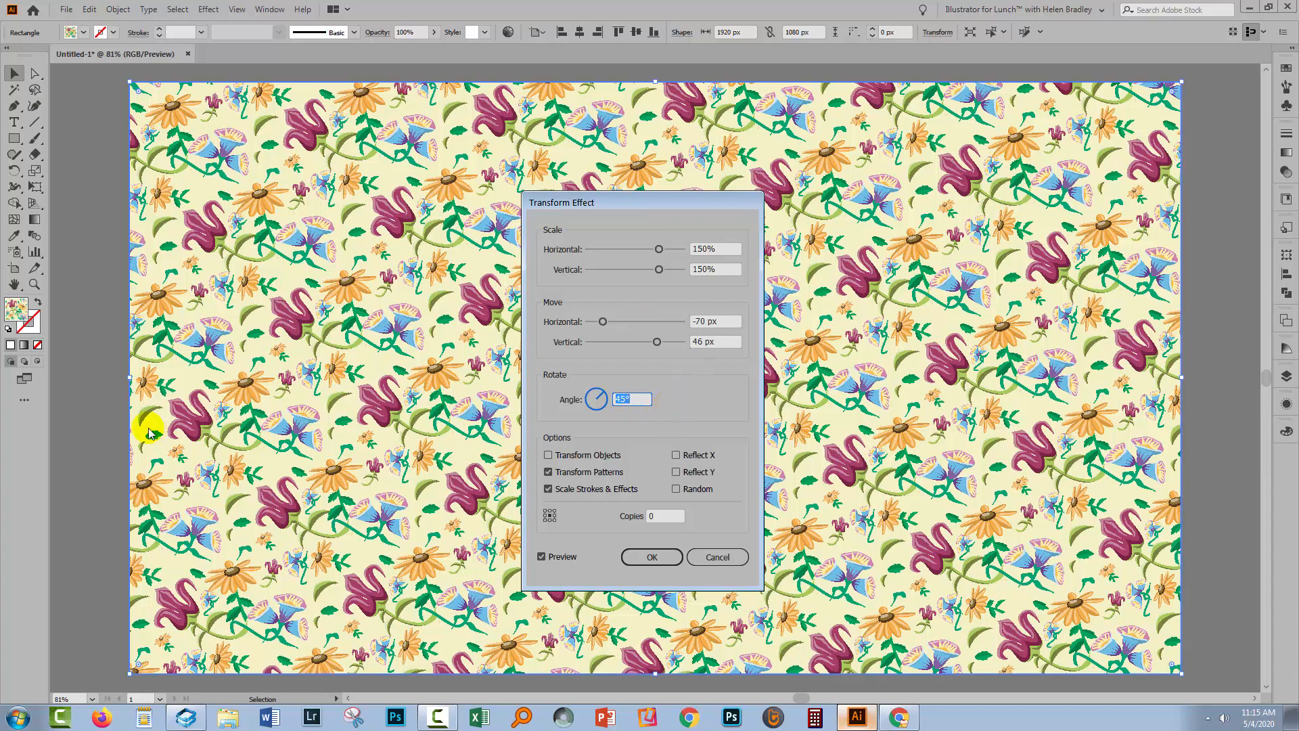
pyautogui.moveTo(576, 613)
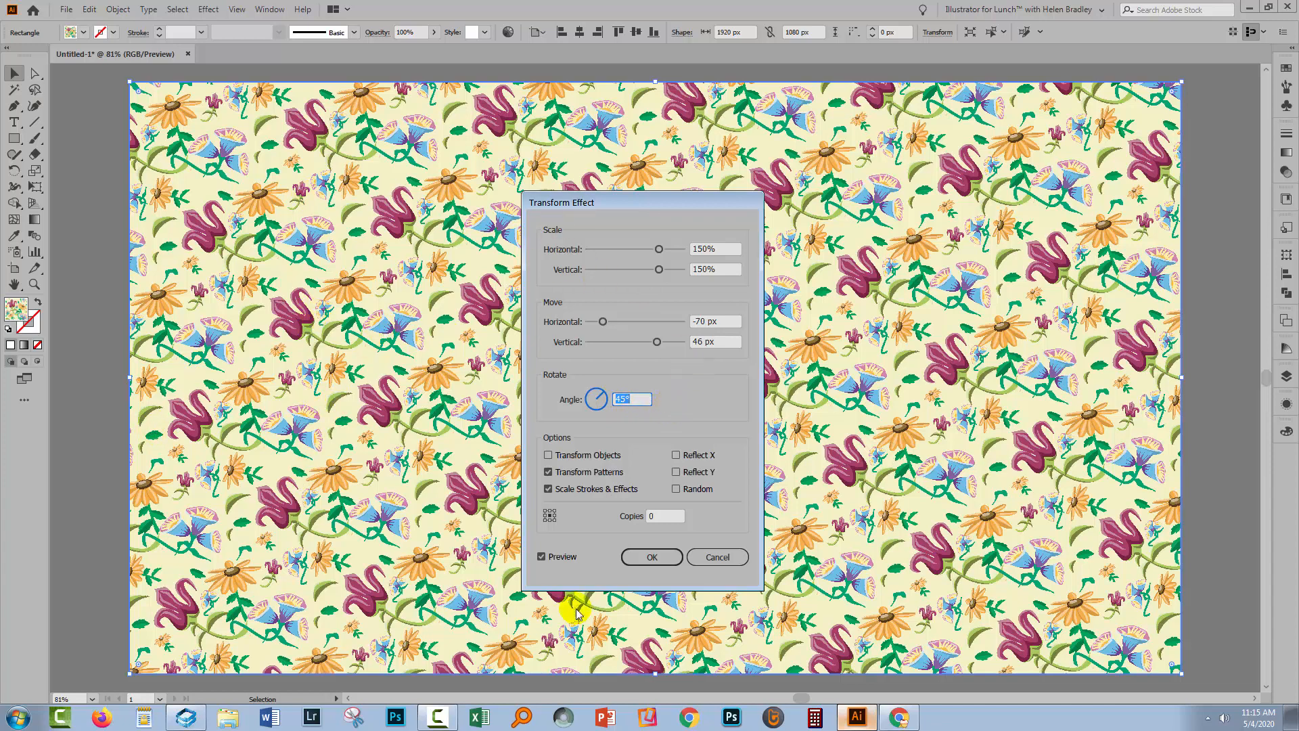
pyautogui.moveTo(635, 337)
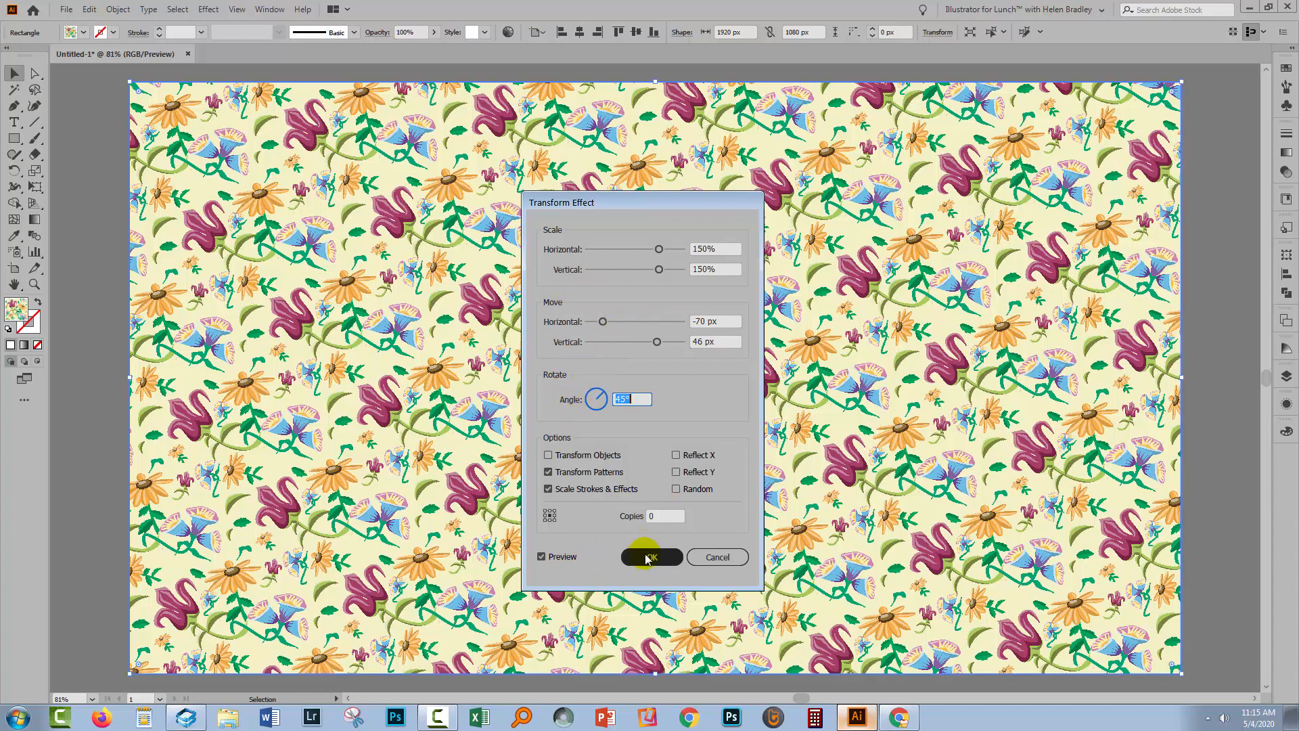
pyautogui.click(651, 556)
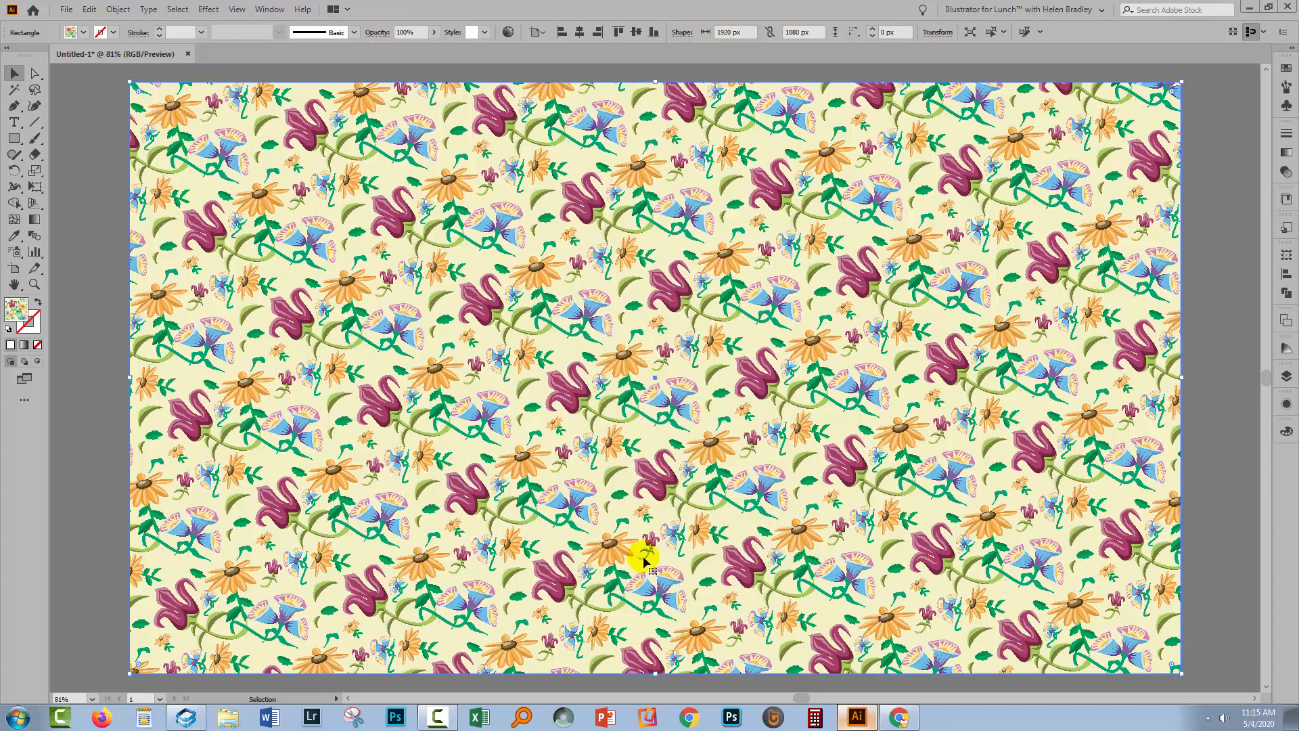
pyautogui.moveTo(468, 269)
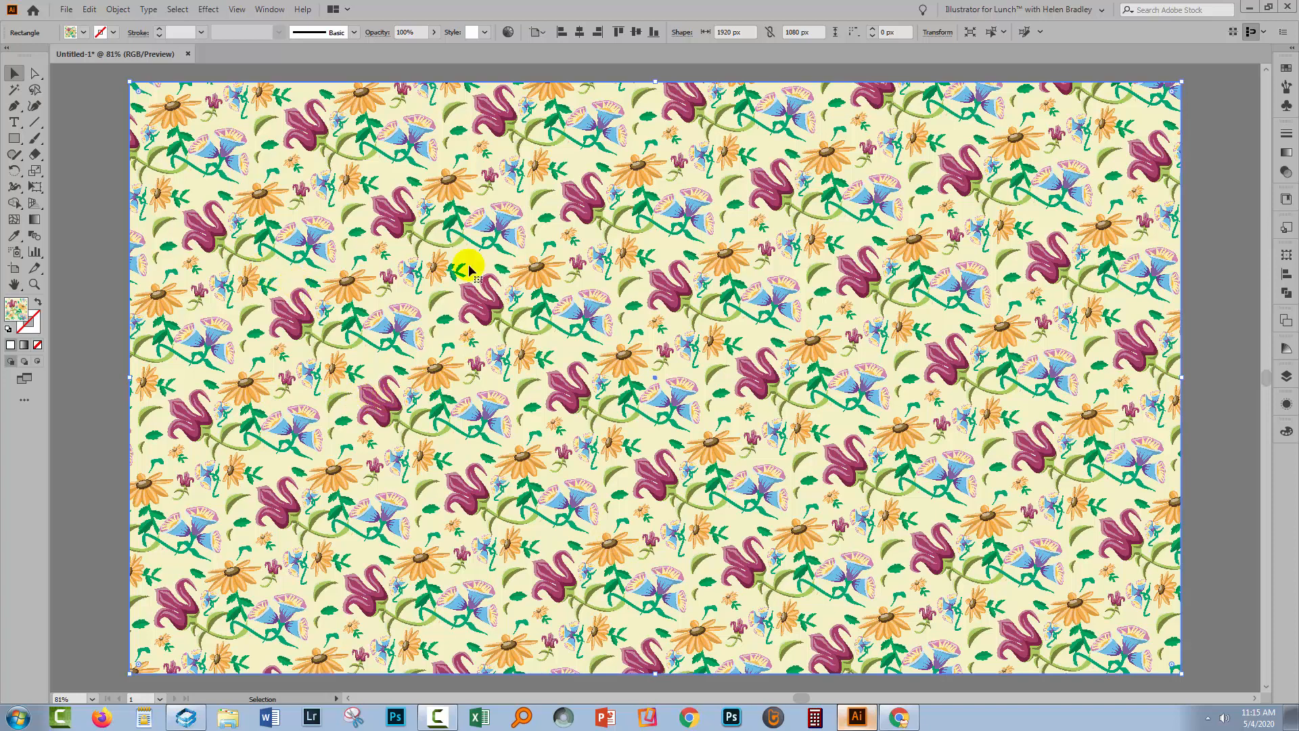
# - Show the Appearance panel listing the Transform effect on the selected path
pyautogui.click(117, 9)
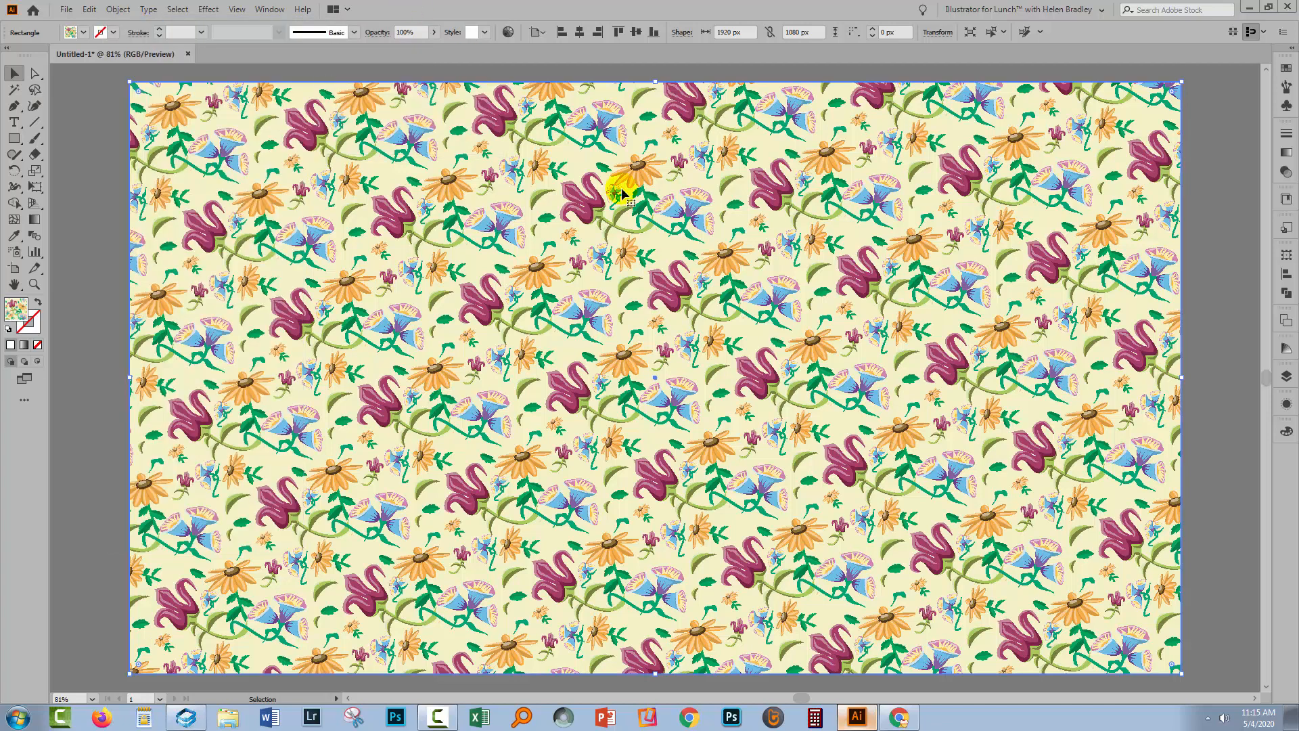
pyautogui.moveTo(576, 422)
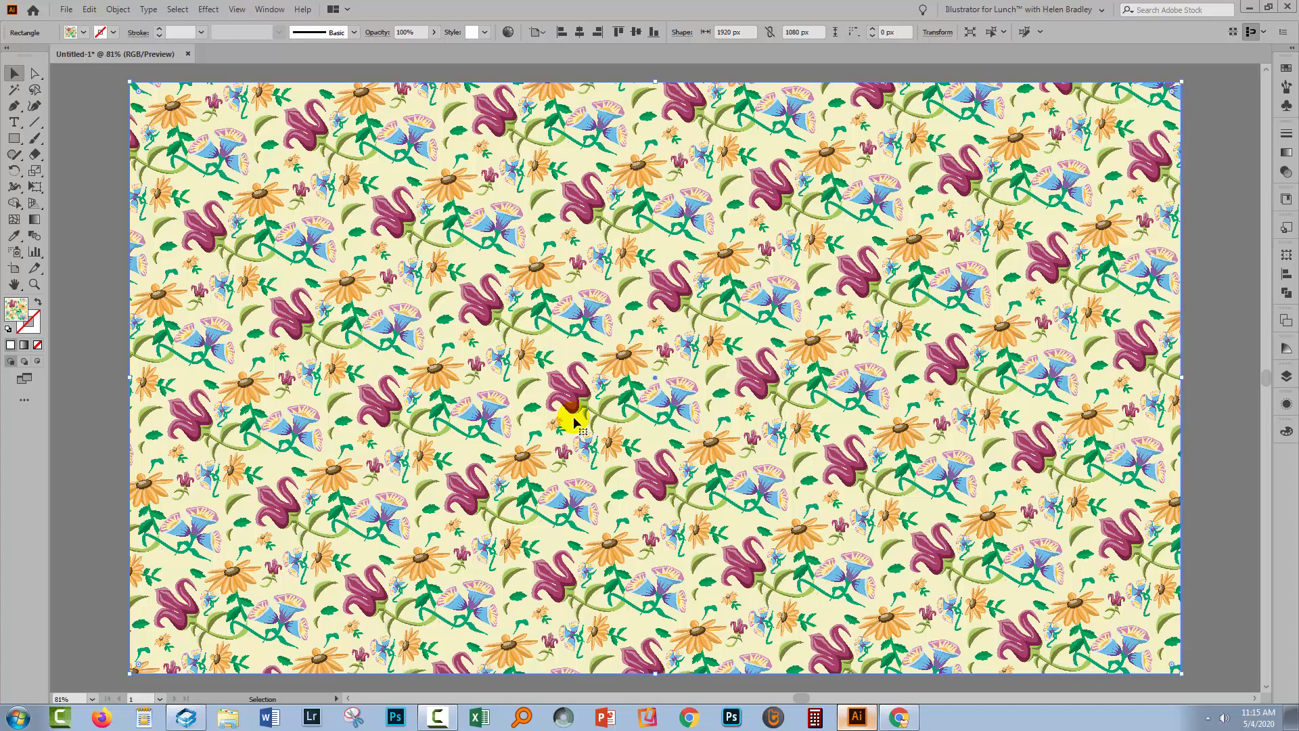
pyautogui.moveTo(117, 9)
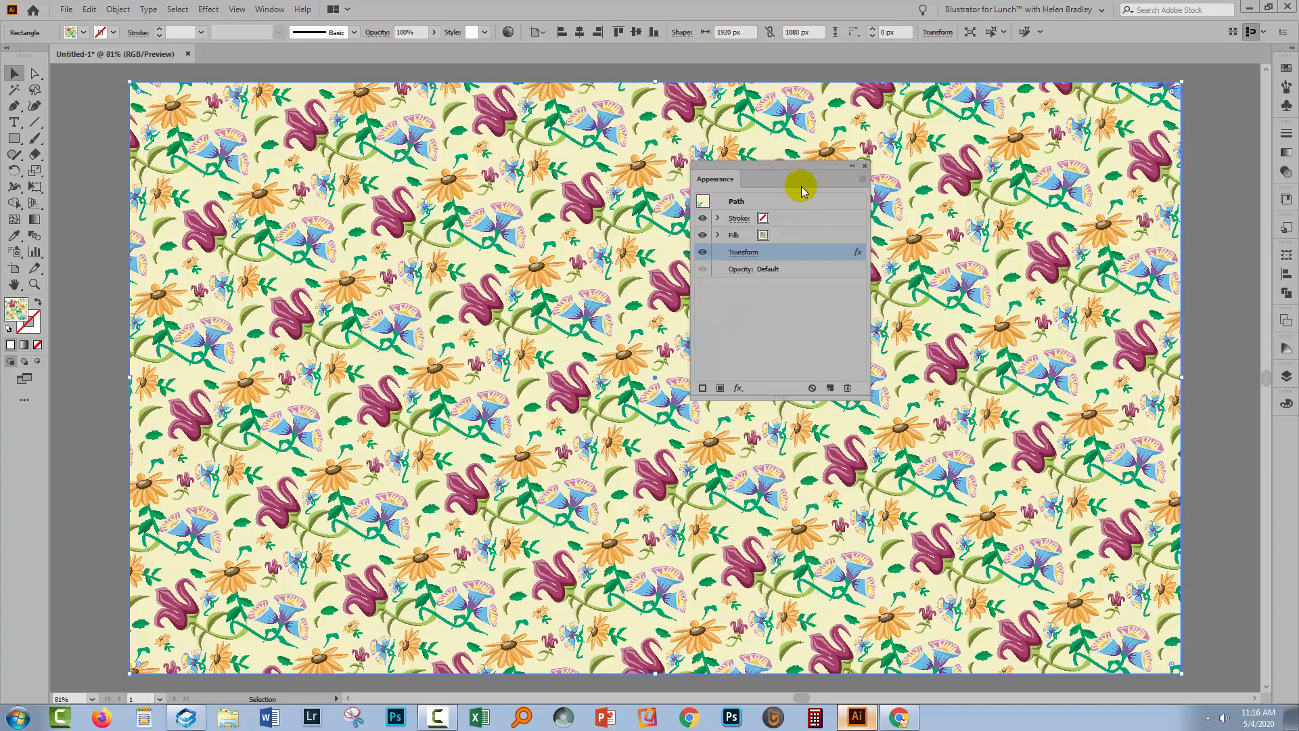
pyautogui.moveTo(537, 383)
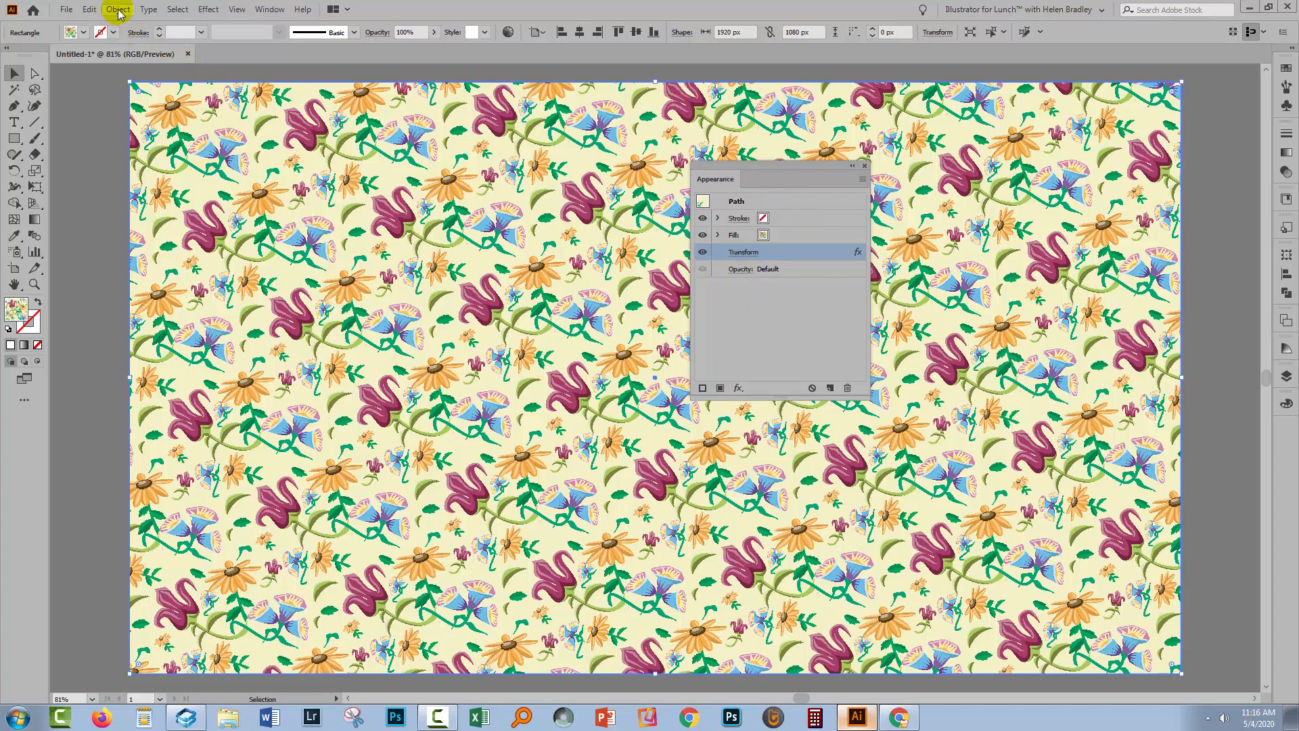
# - Expand Appearance so no Transform effect remains, then hide the pattern fill attribute
pyautogui.click(166, 180)
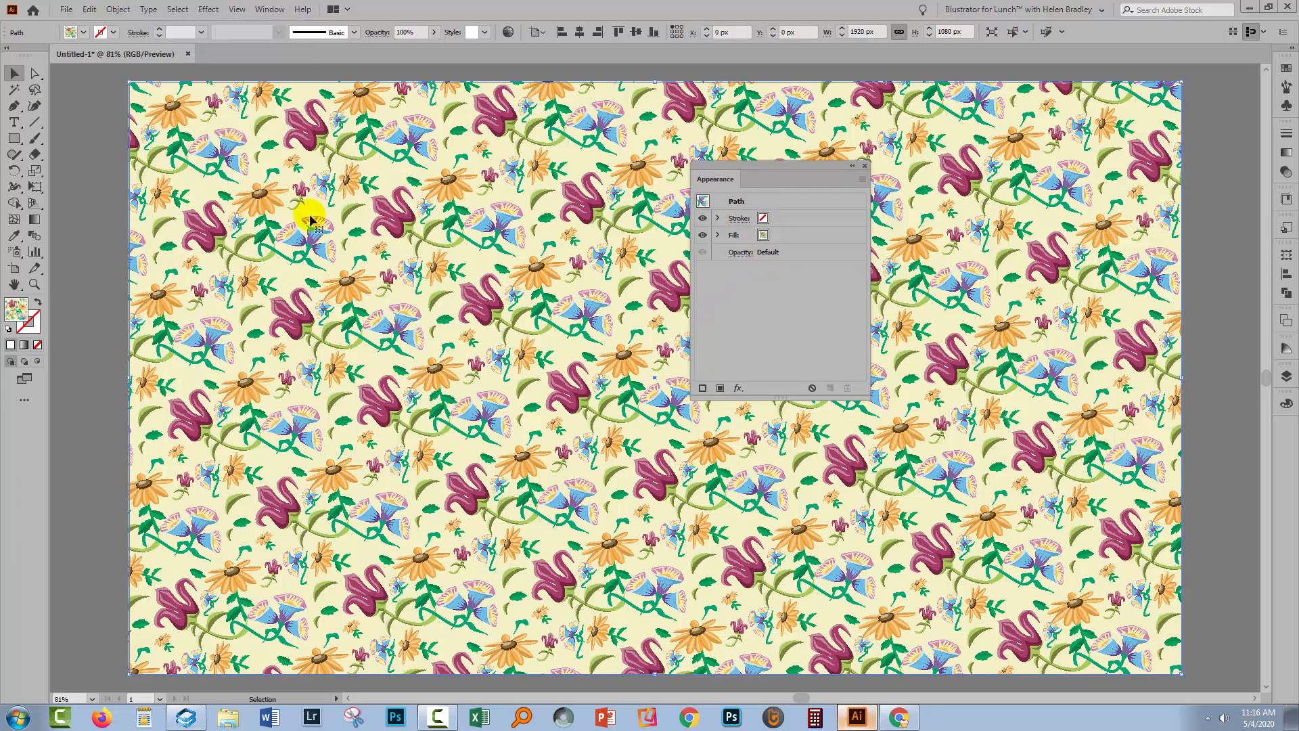
pyautogui.moveTo(196, 135)
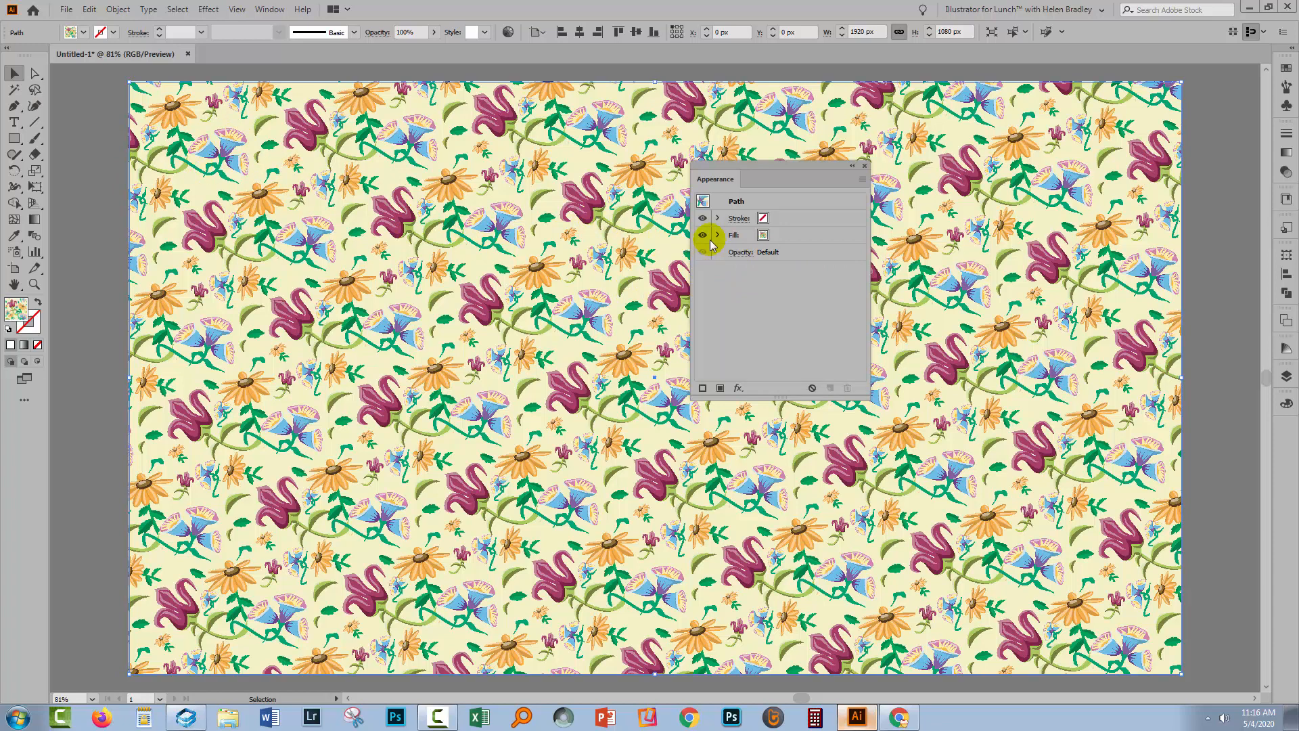
pyautogui.click(703, 235)
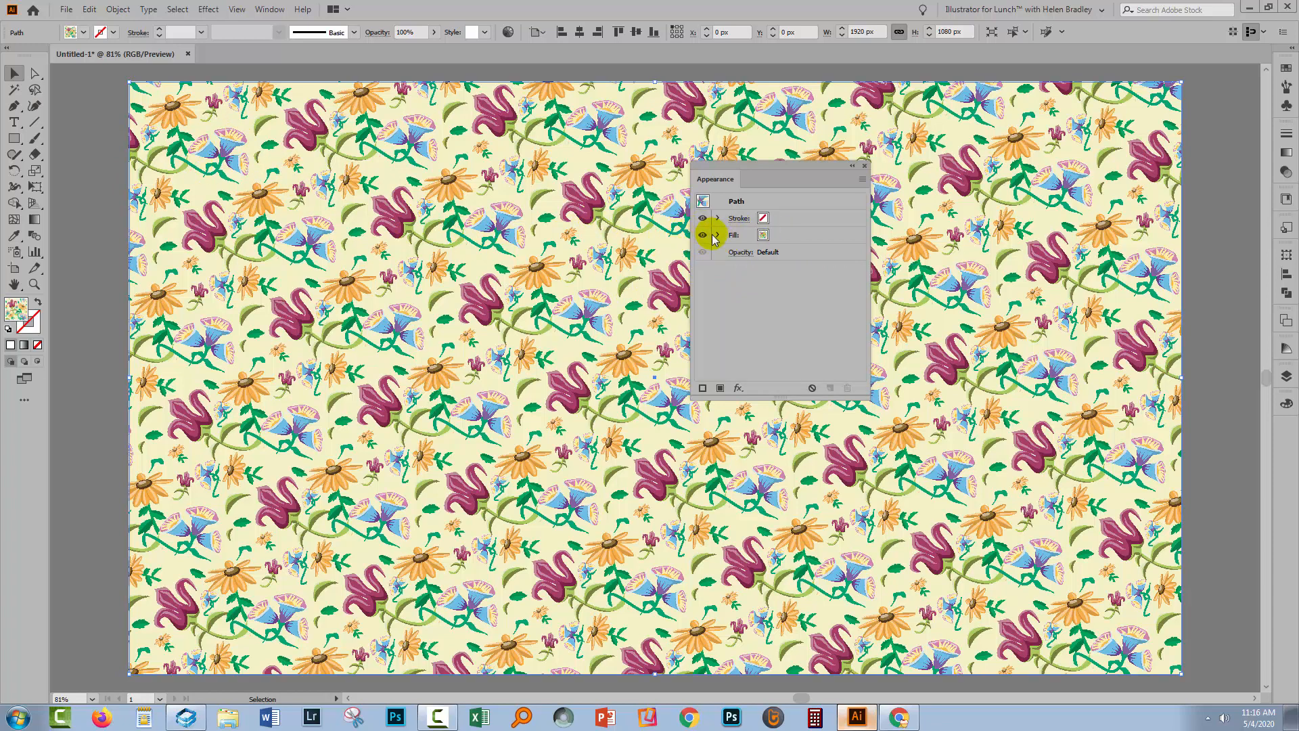
pyautogui.click(702, 235)
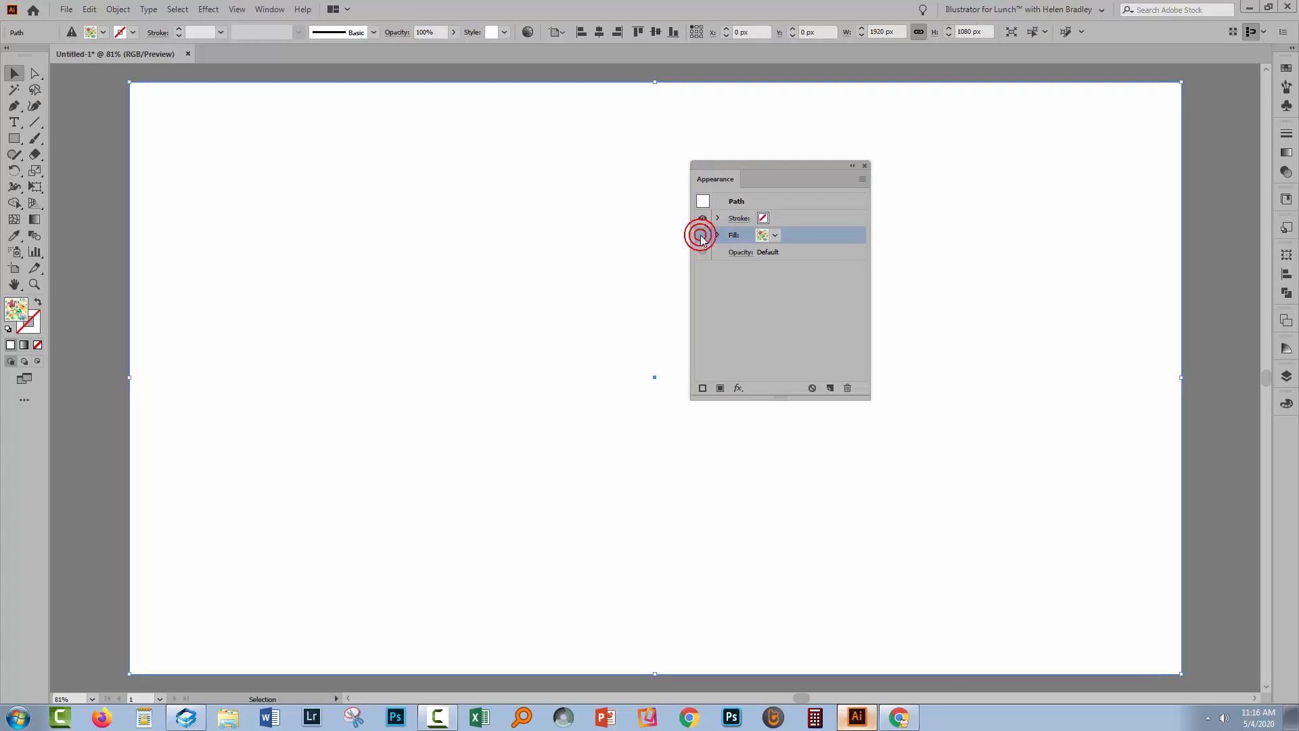